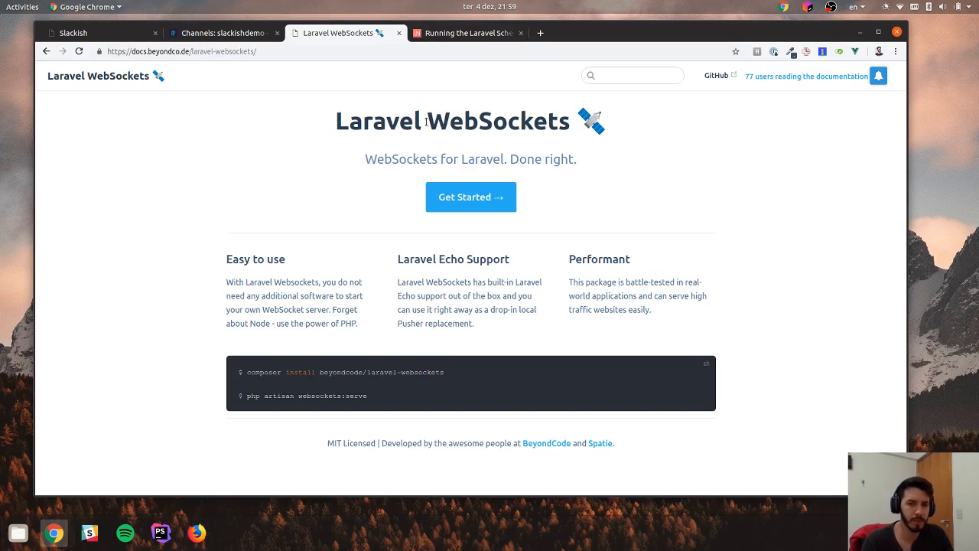
mouse_move(416, 236)
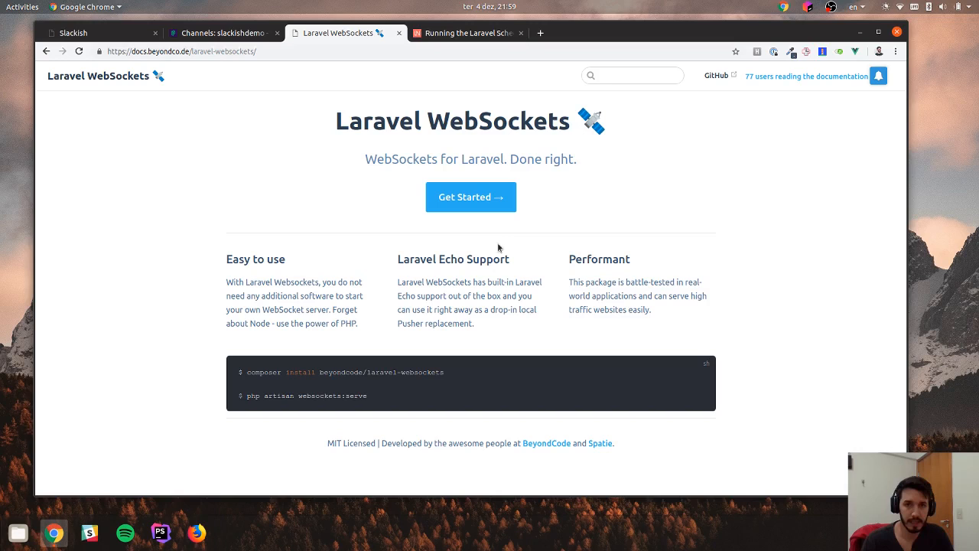
mouse_move(273, 229)
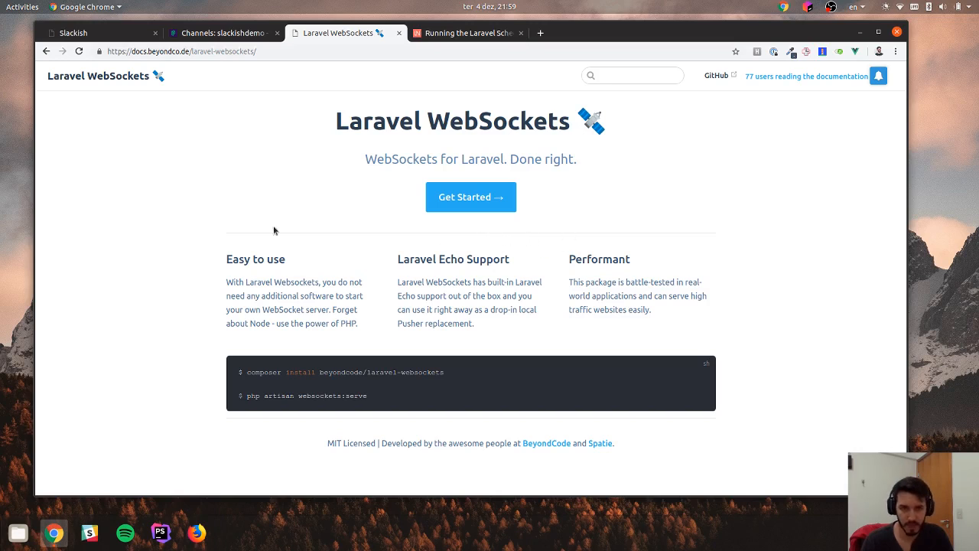
mouse_move(356, 256)
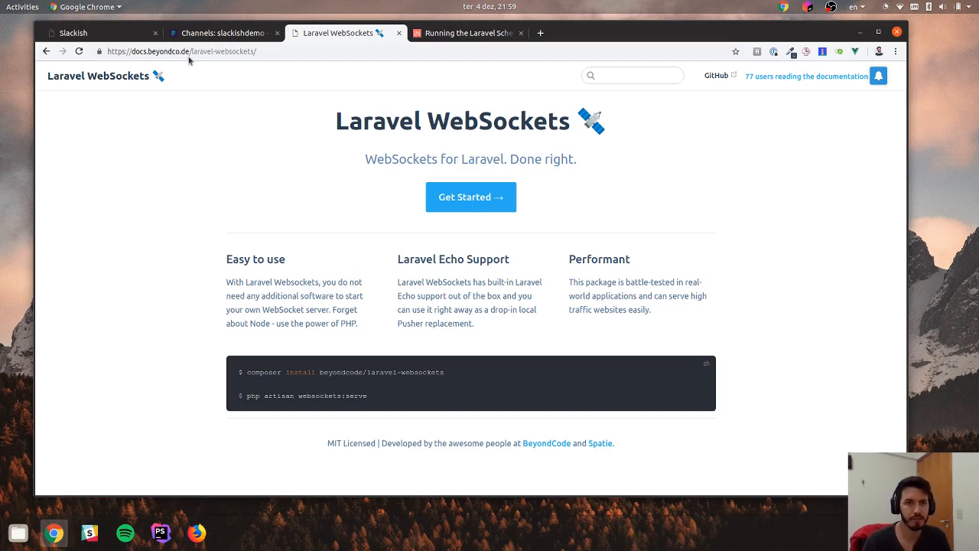
mouse_move(99, 32)
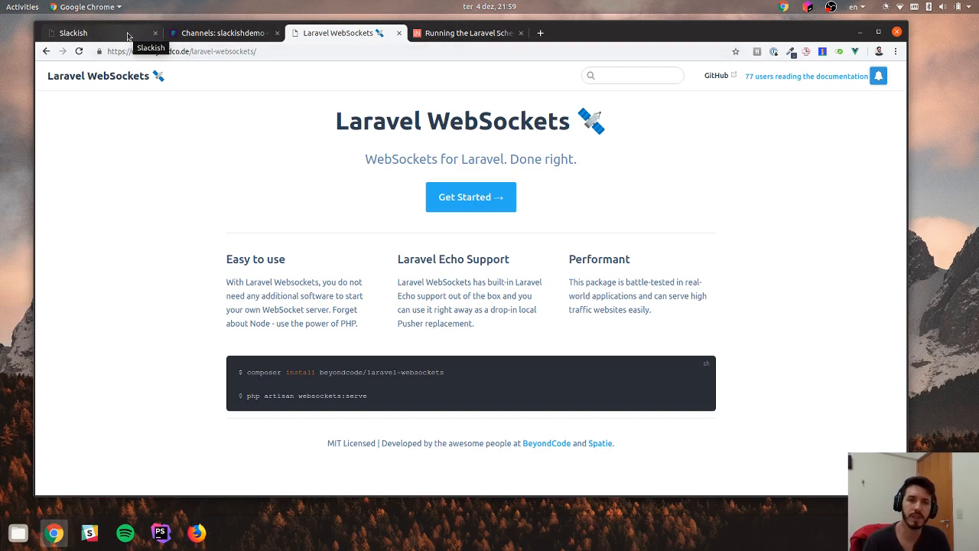
Step: Glance at the Slackish app, then bring PhpStorm forward to show the project README
left_click(73, 33)
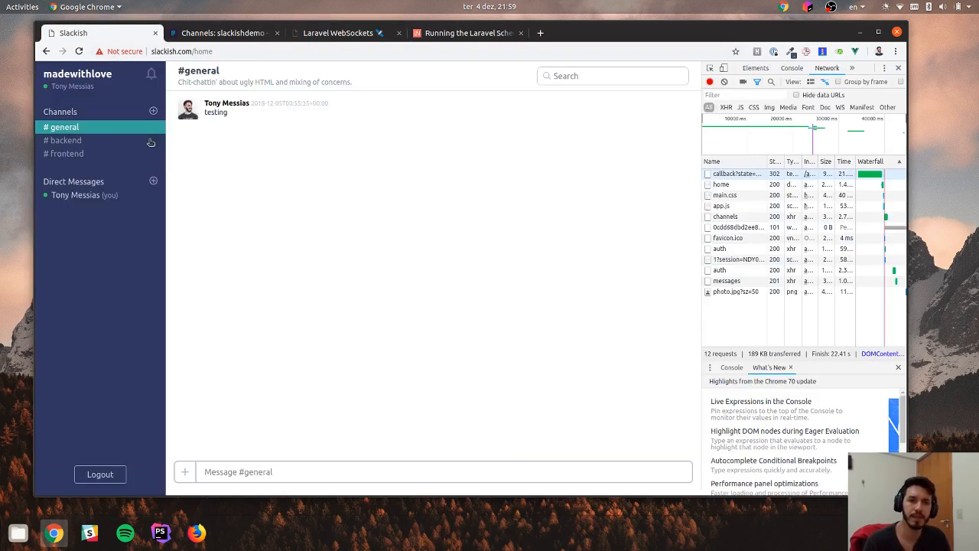
left_click(337, 33)
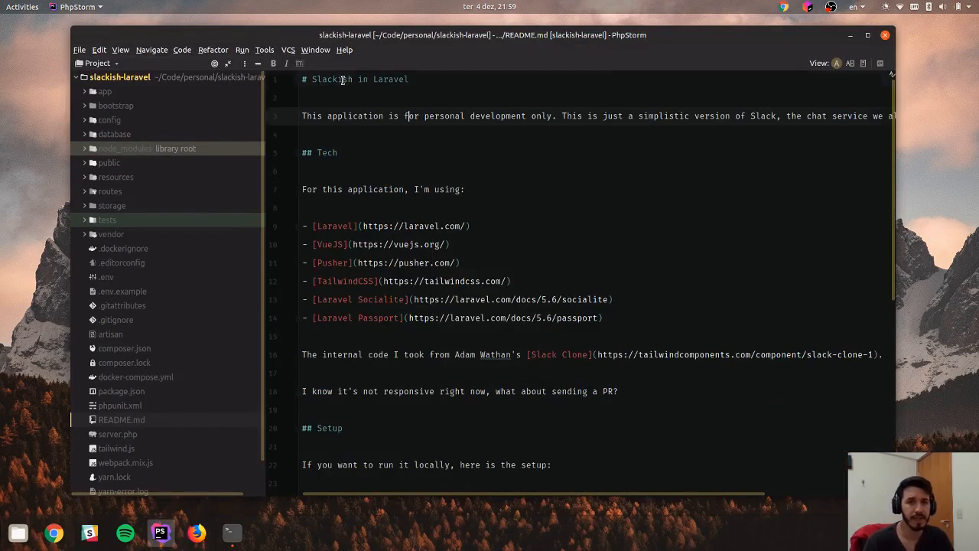
Step: Run gst and dc ps in the terminal, confirming a clean branch and the running containers
double_click(331, 80)
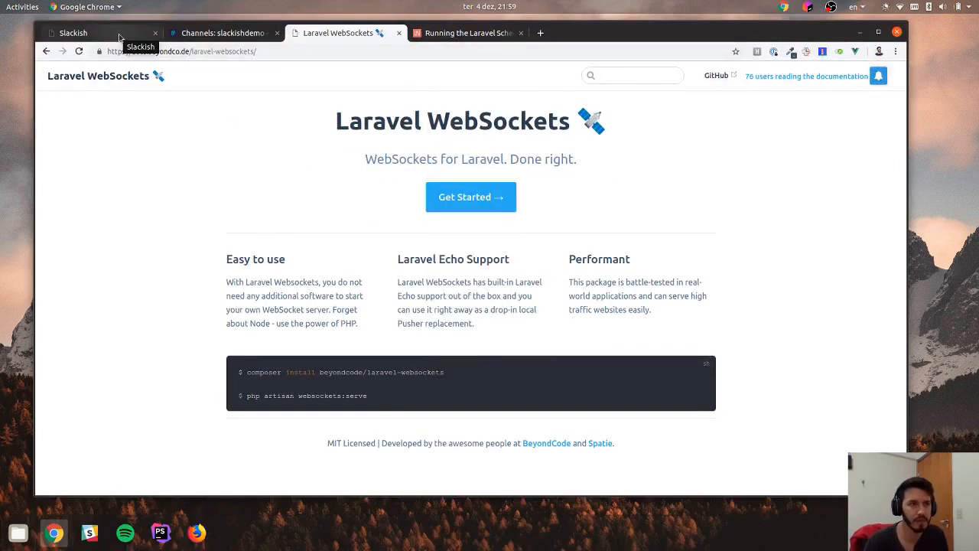
mouse_move(191, 94)
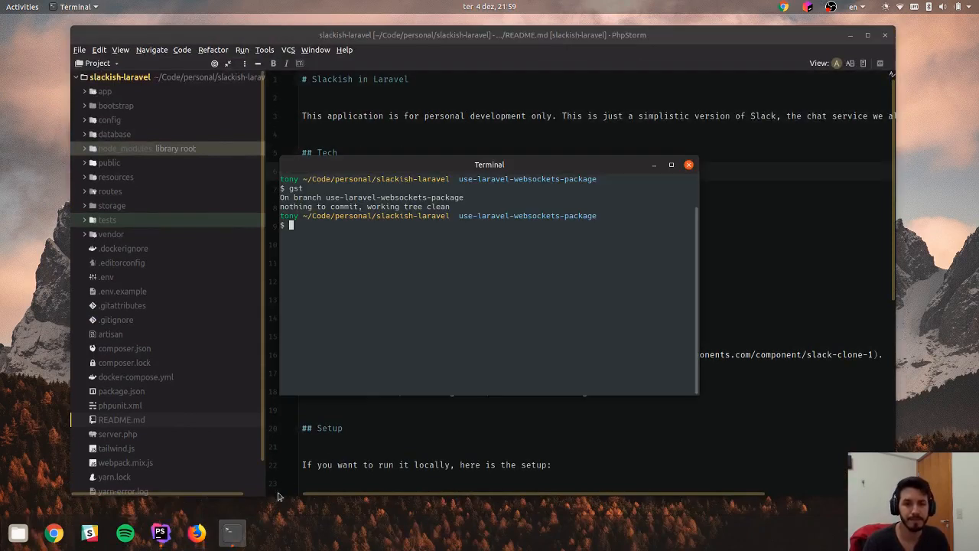
type("gst")
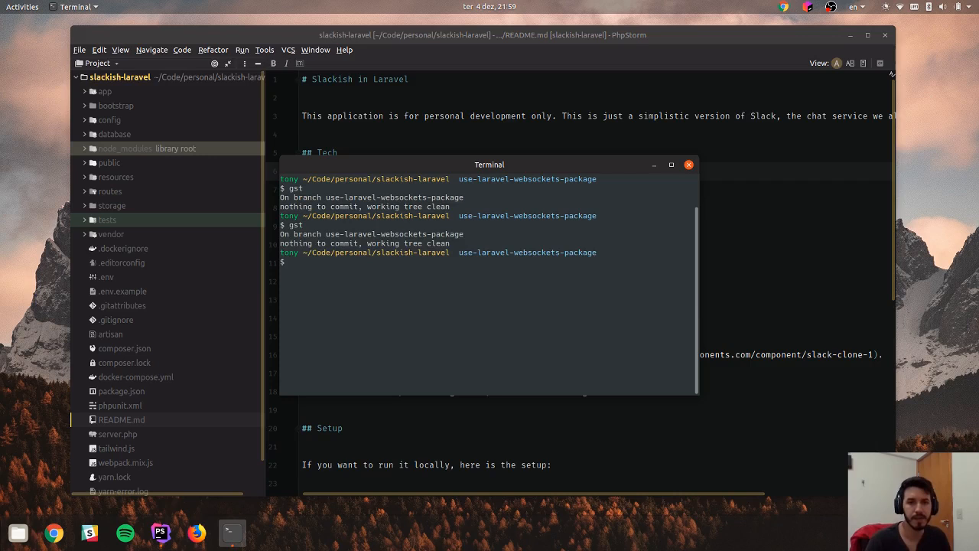
type("dc ps")
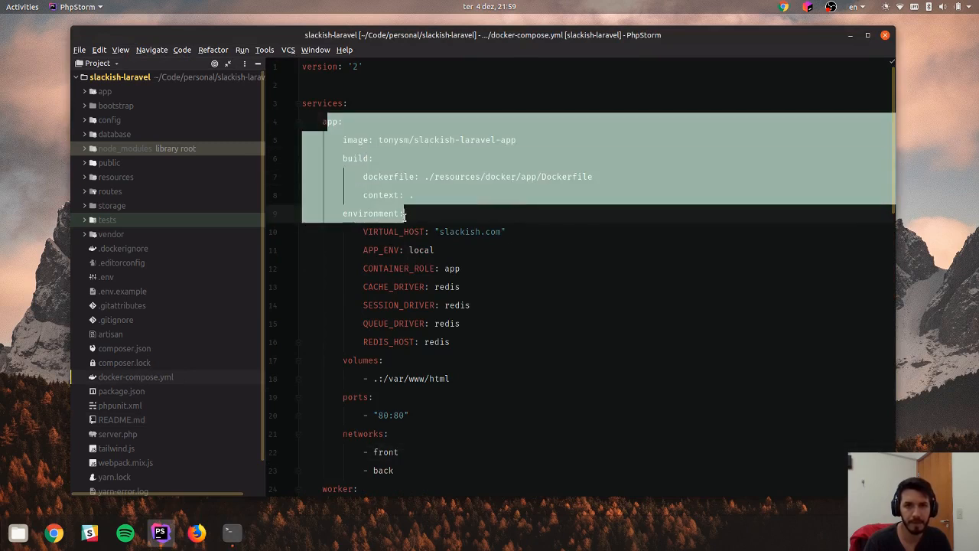
scroll("down", 3)
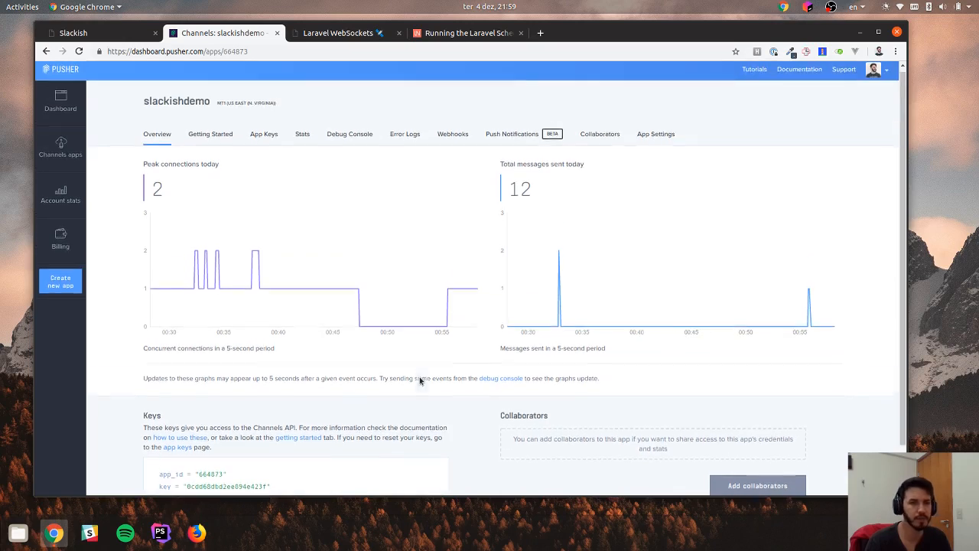
Step: Review the slackishdemo app keys on Pusher, then return to the Slackish landing page
scroll("down", 3)
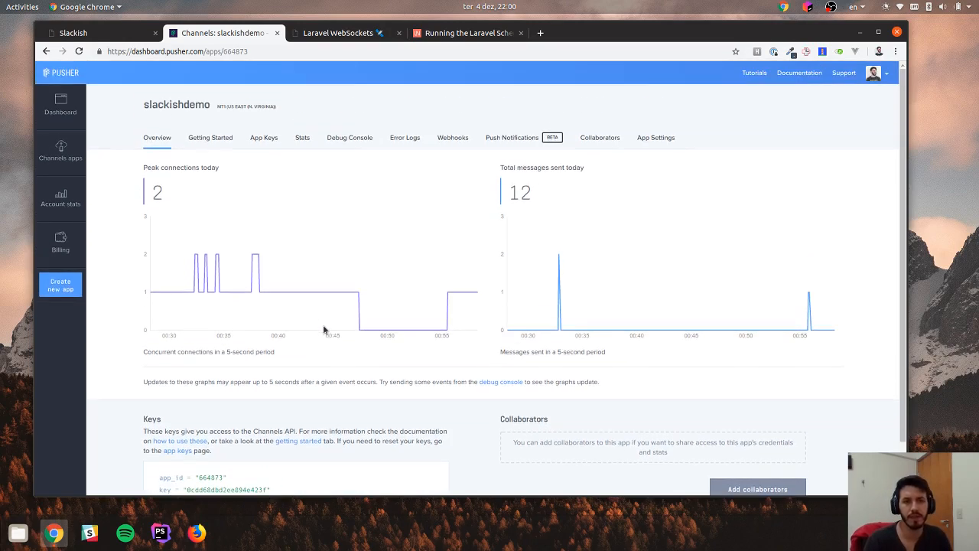
scroll("down", 3)
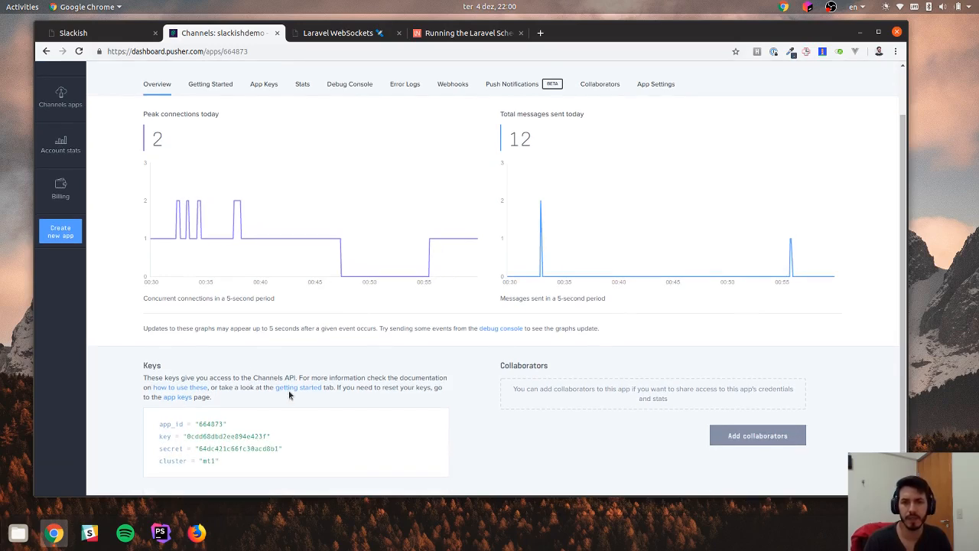
left_click(74, 33)
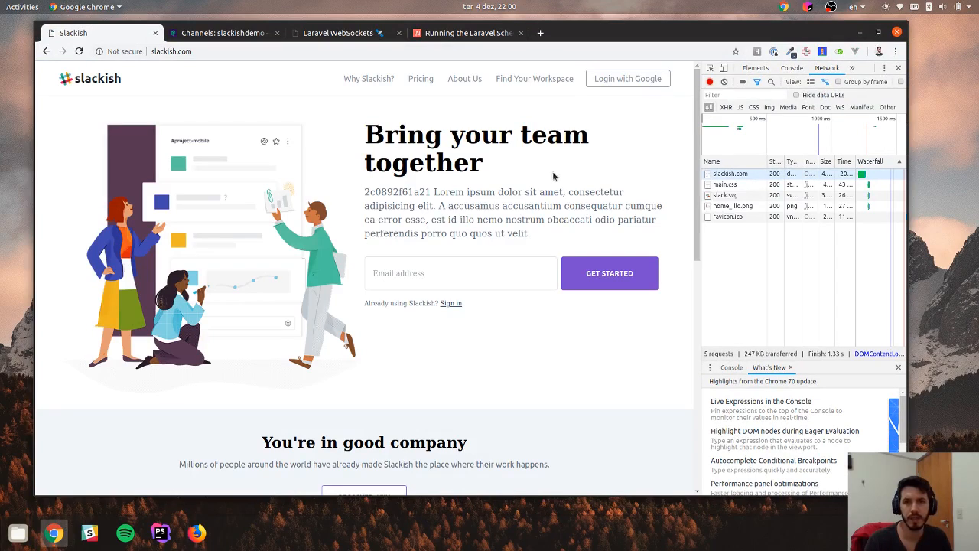
Step: Sign in to Slackish with Google, retrying after the bounce and choosing the second account
scroll("down", 3)
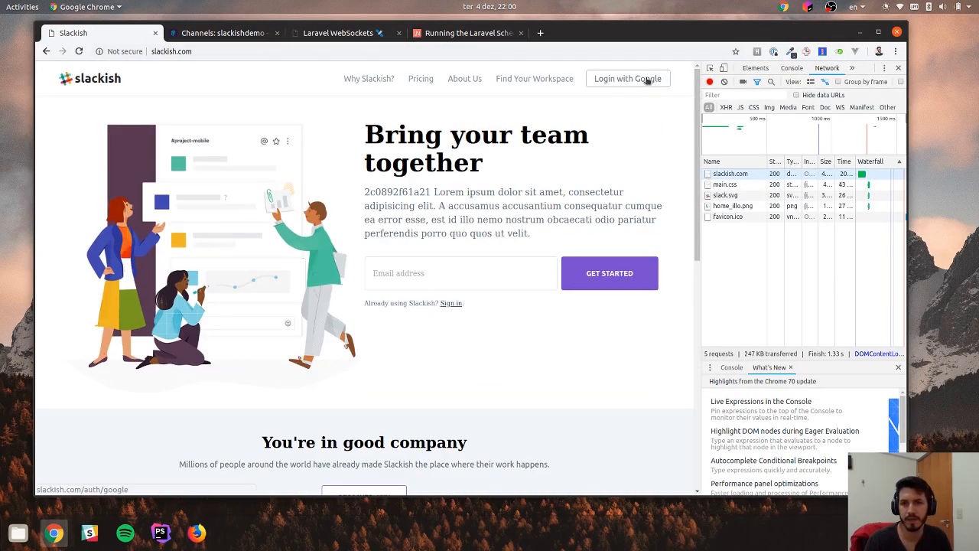
left_click(627, 78)
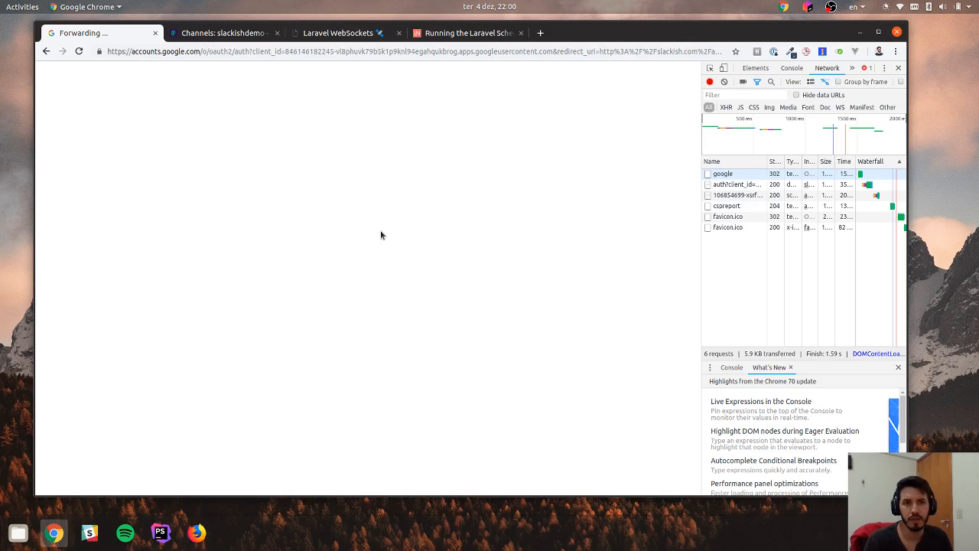
mouse_move(526, 83)
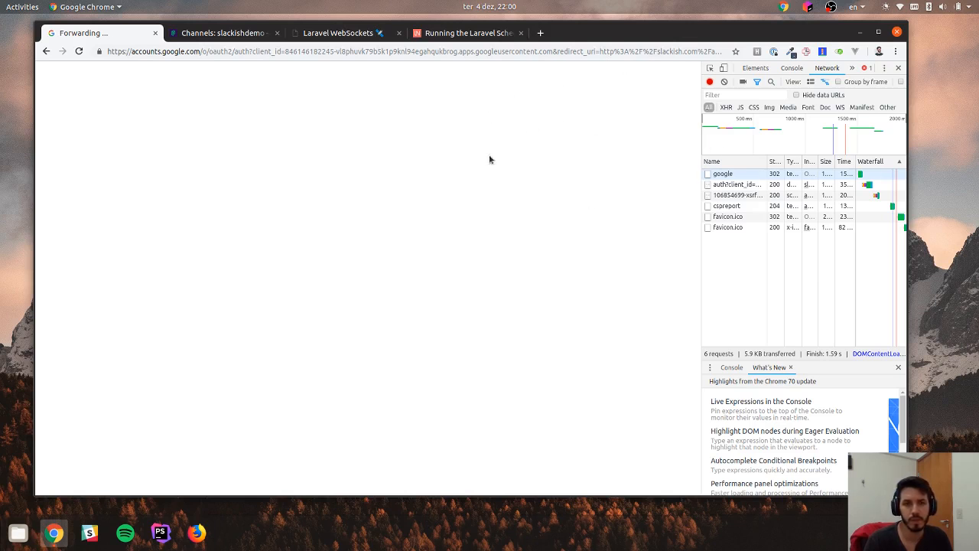
mouse_move(630, 241)
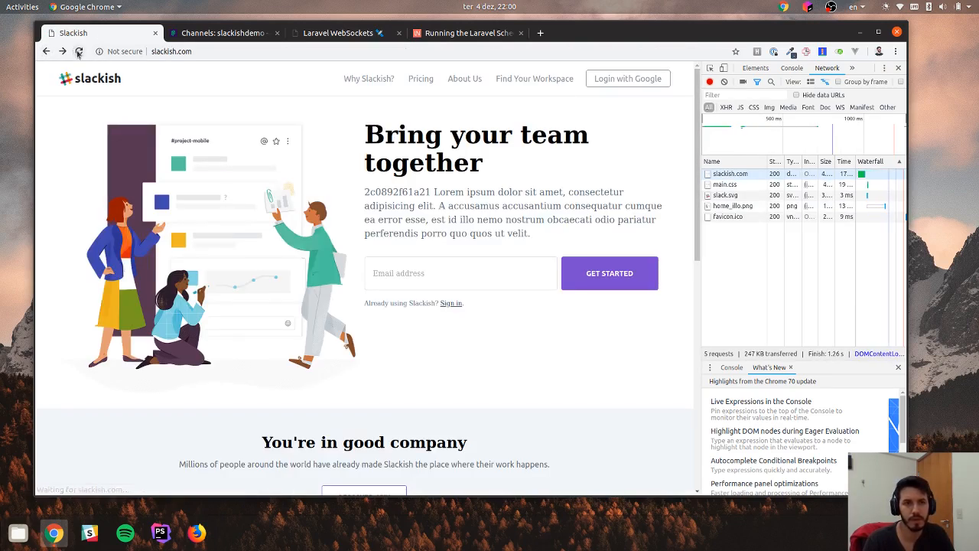
left_click(627, 78)
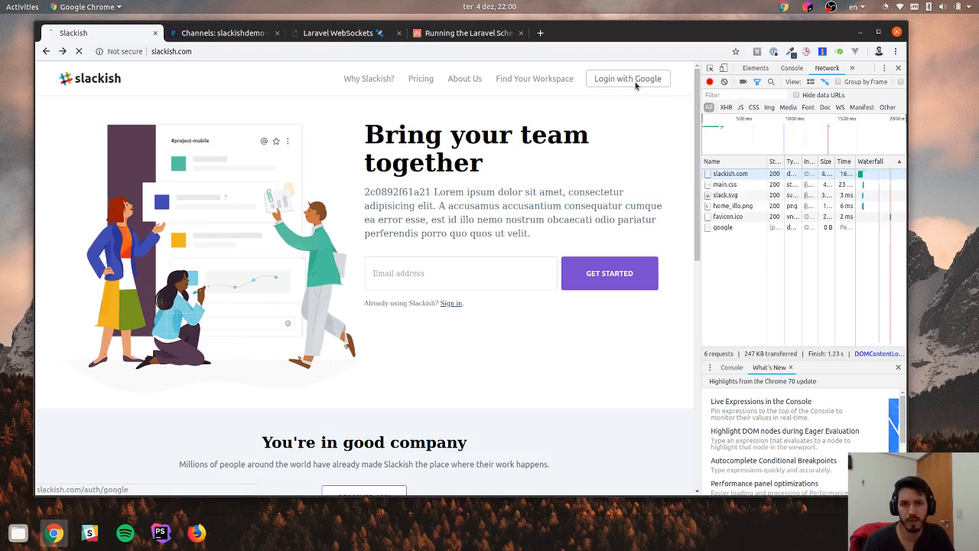
left_click(627, 78)
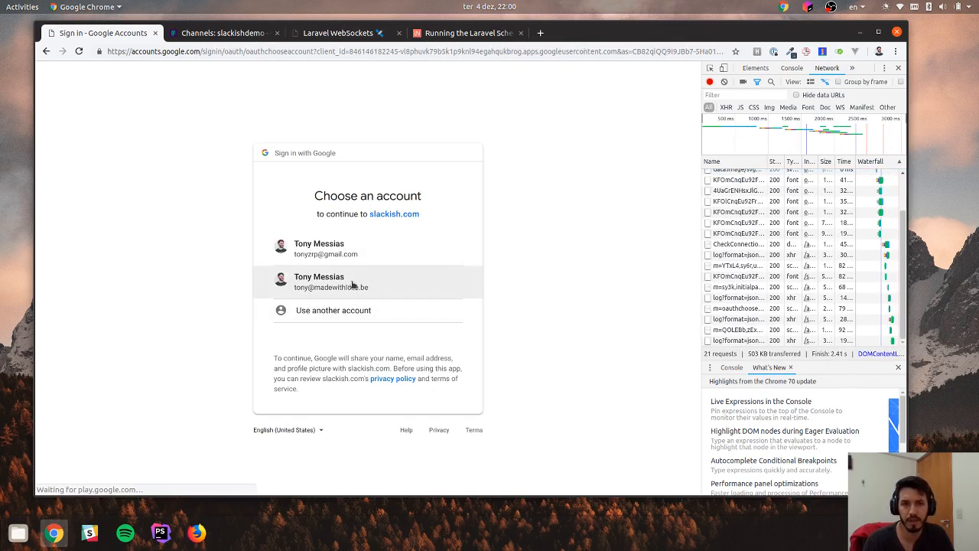
left_click(367, 282)
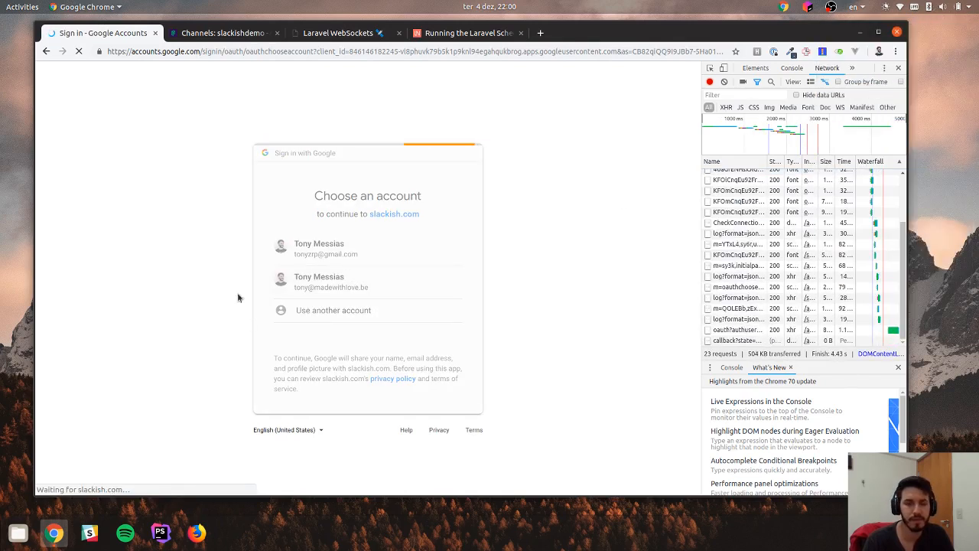
mouse_move(147, 192)
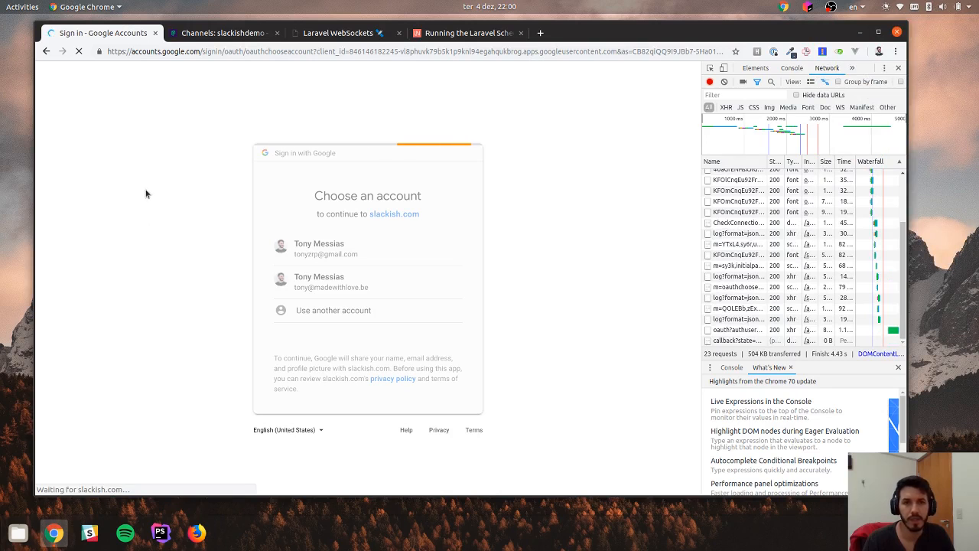
mouse_move(193, 179)
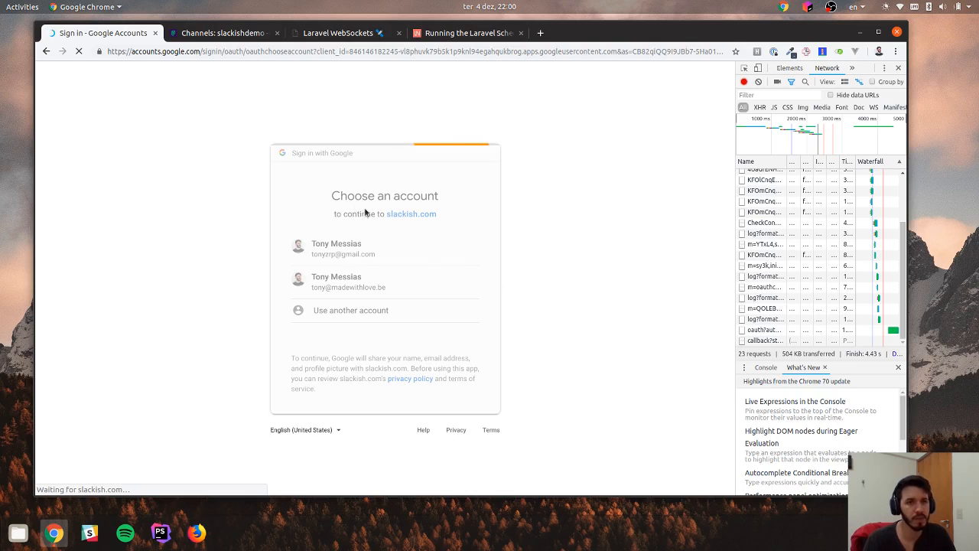
mouse_move(260, 101)
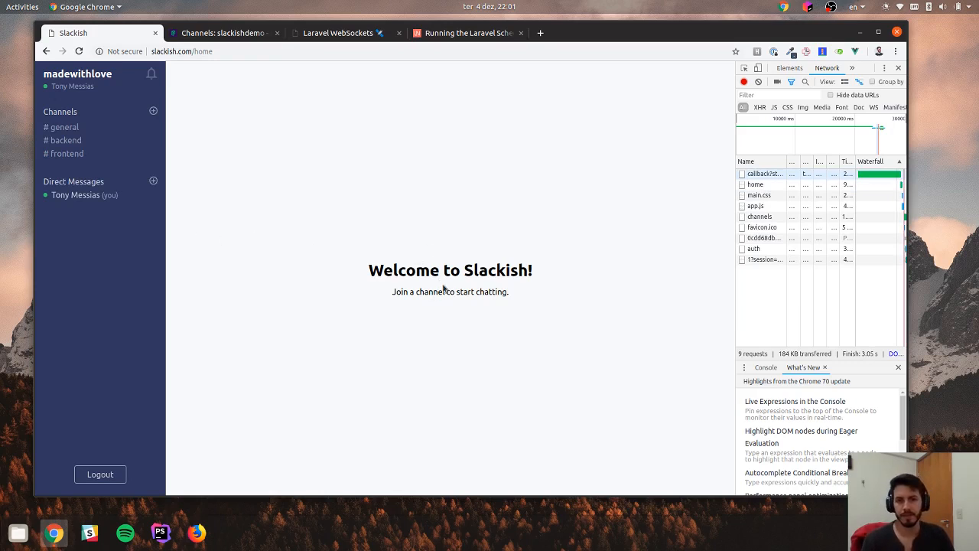
mouse_move(762, 227)
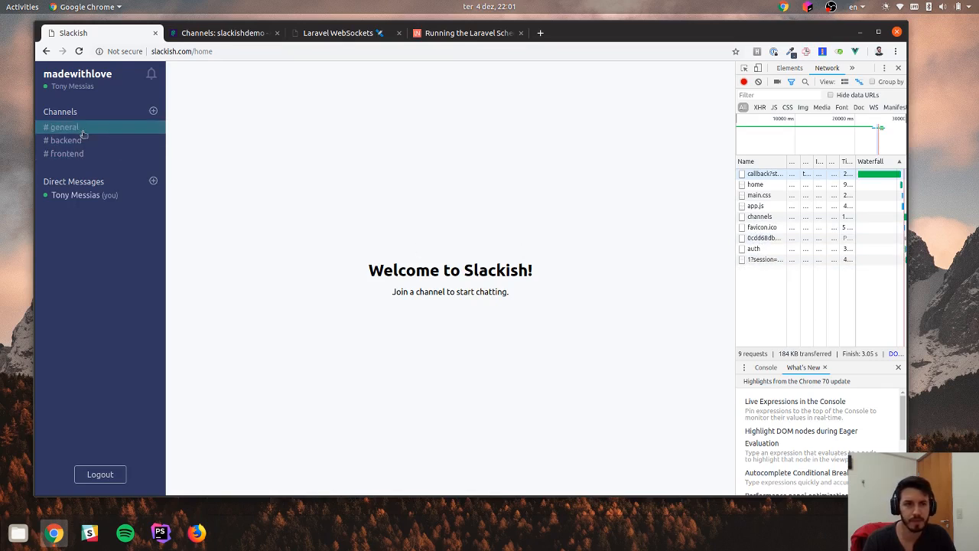
Step: Post 'testing' in the #general channel, then return to docker-compose.yml in PhpStorm
type("testing")
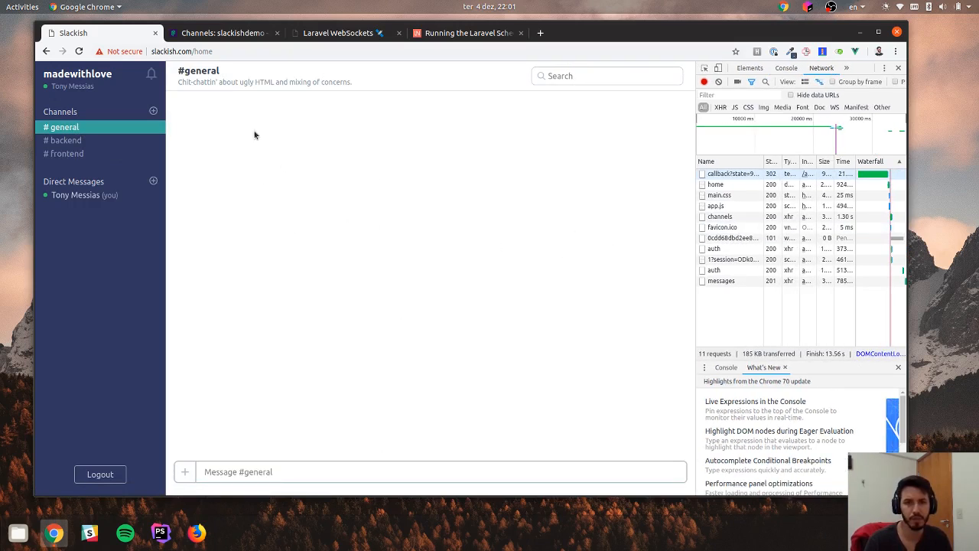
mouse_move(355, 149)
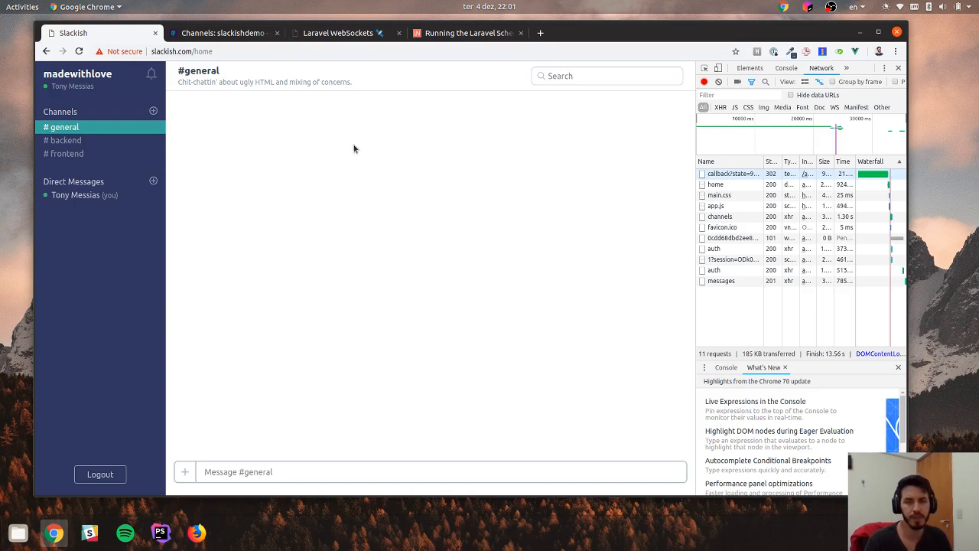
mouse_move(416, 257)
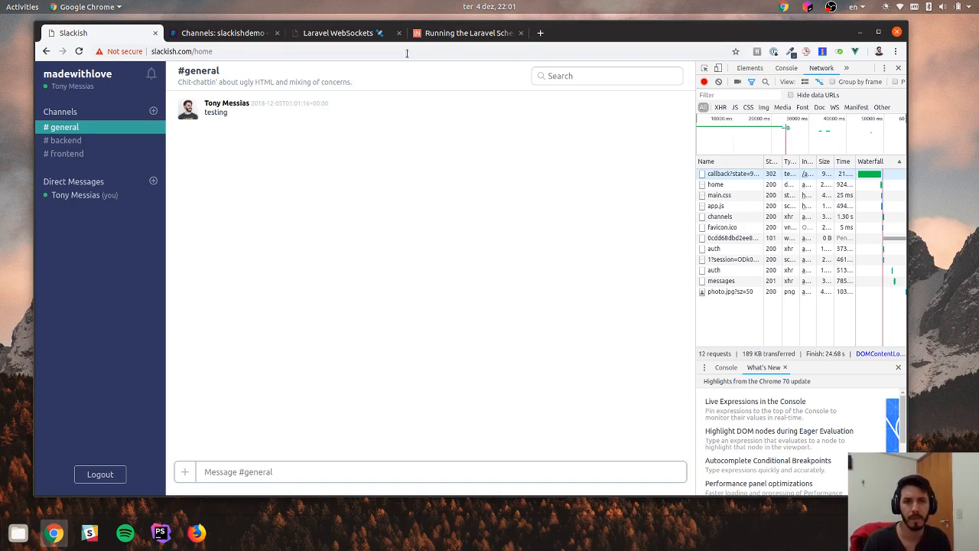
left_click(466, 34)
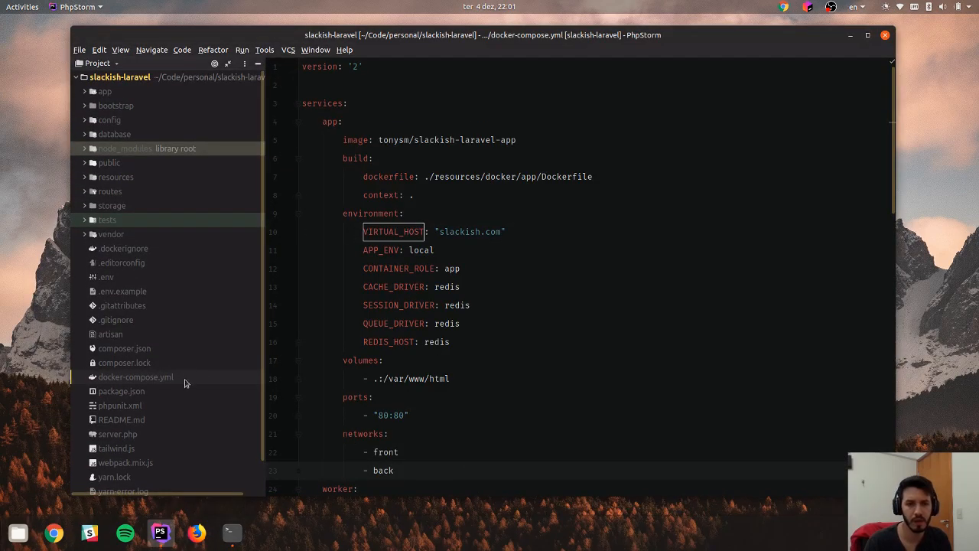
Step: Scroll through the docker-compose.yml services in PhpStorm
scroll("down", 3)
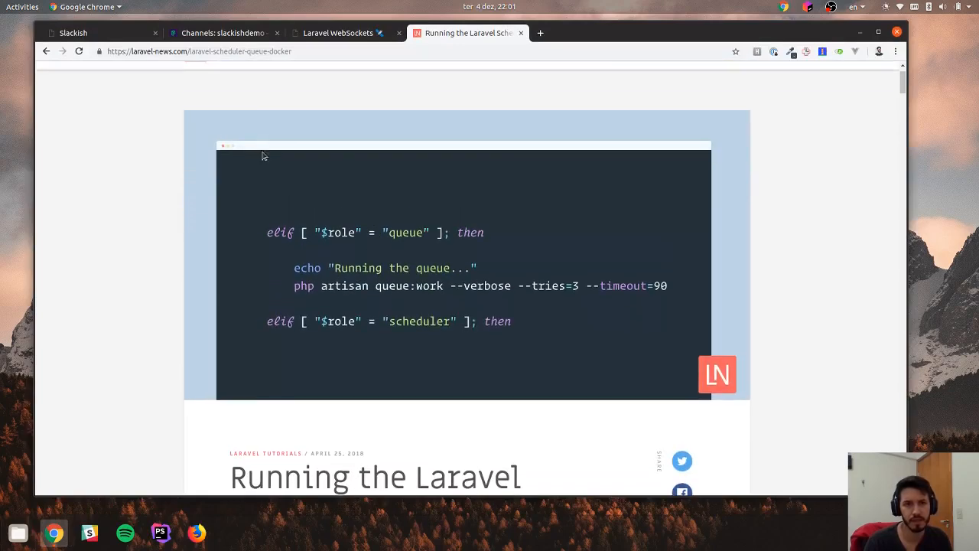
Step: Skim the Laravel News Docker queue article, then return to the Pusher slackishdemo dashboard
scroll("down", 3)
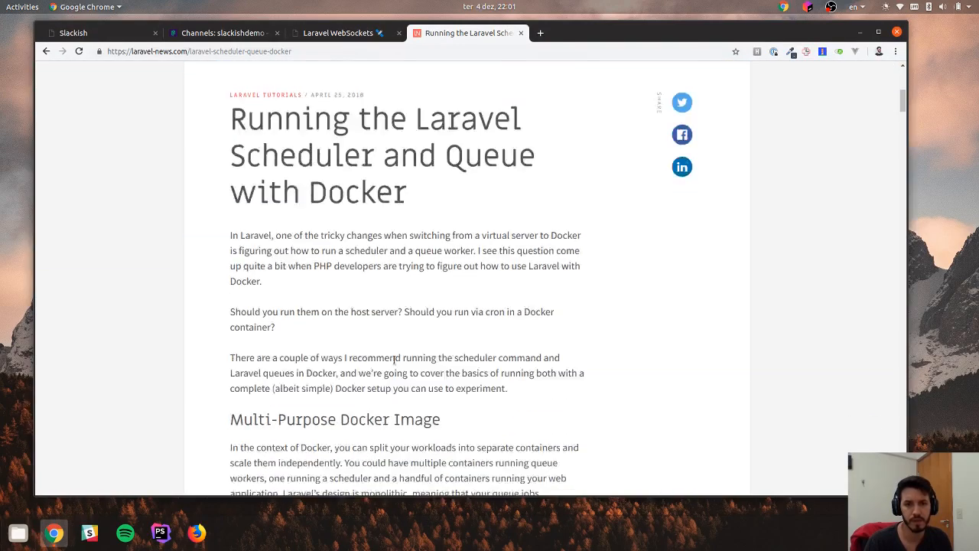
scroll("down", 3)
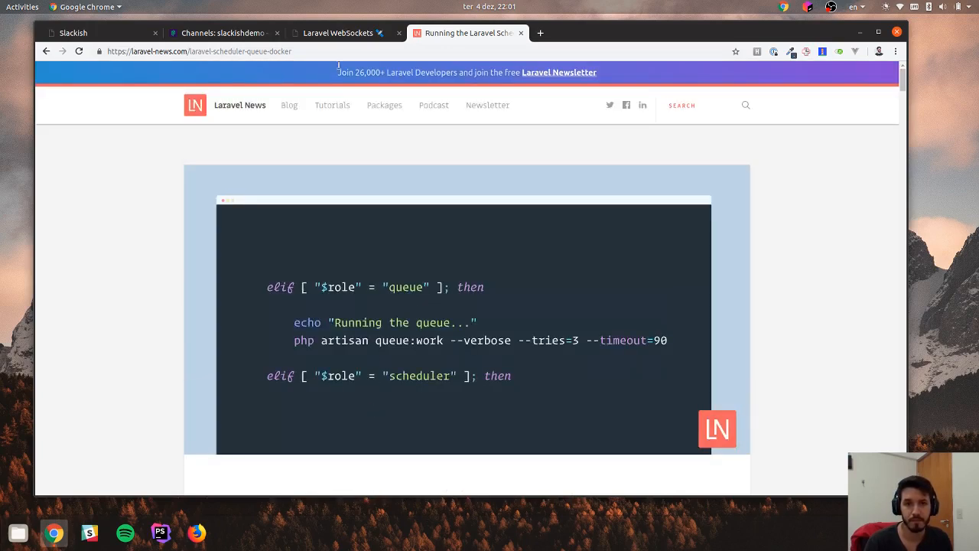
left_click(338, 34)
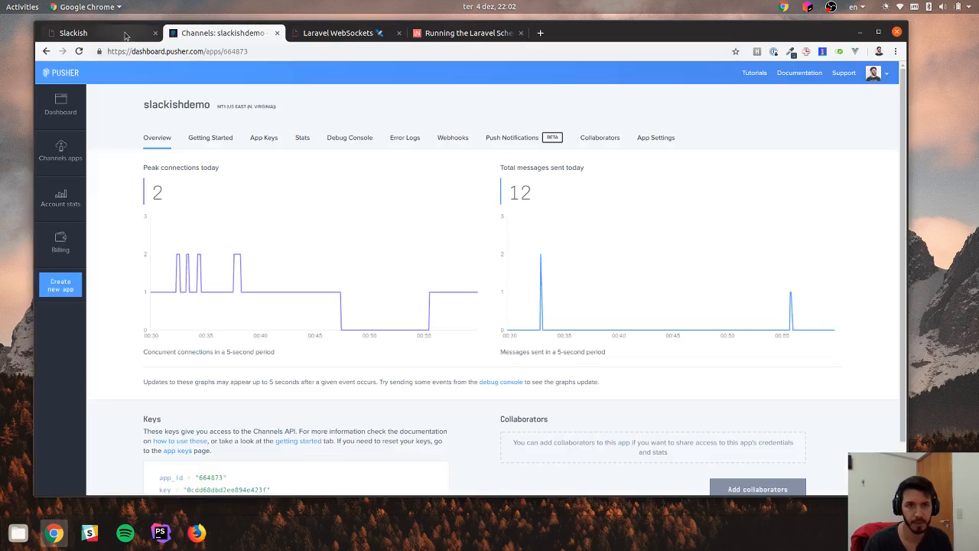
Step: View the Laravel WebSockets introduction, then bring up the terminal listing the running containers
left_click(336, 34)
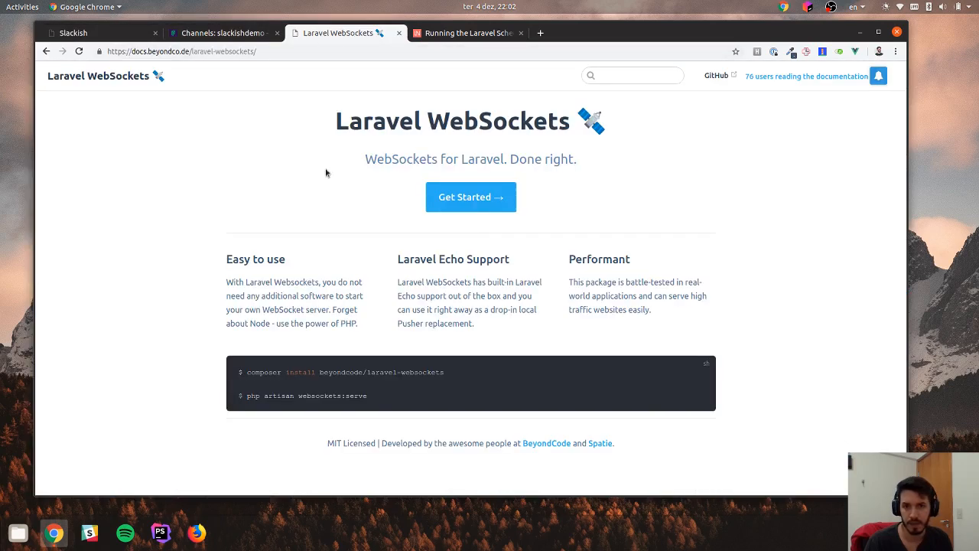
left_click(471, 196)
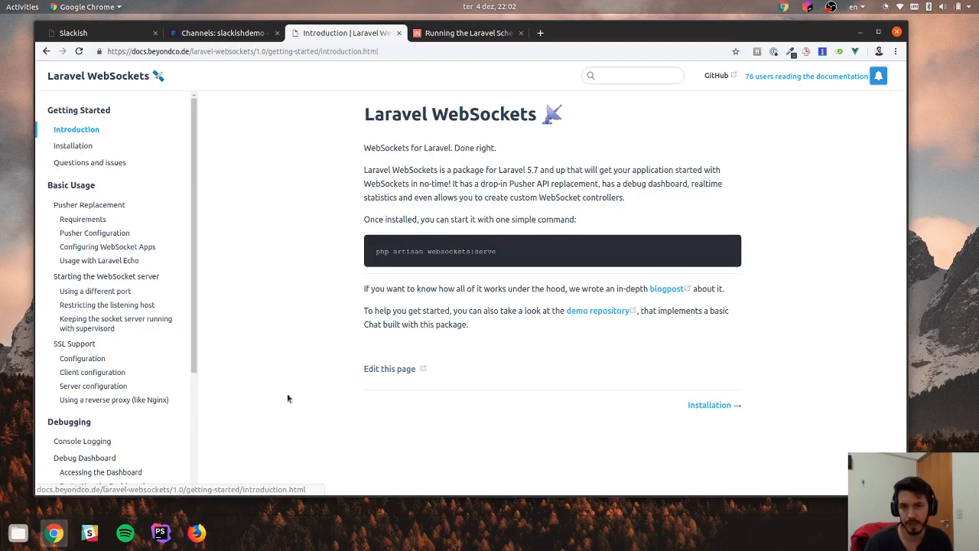
left_click(74, 145)
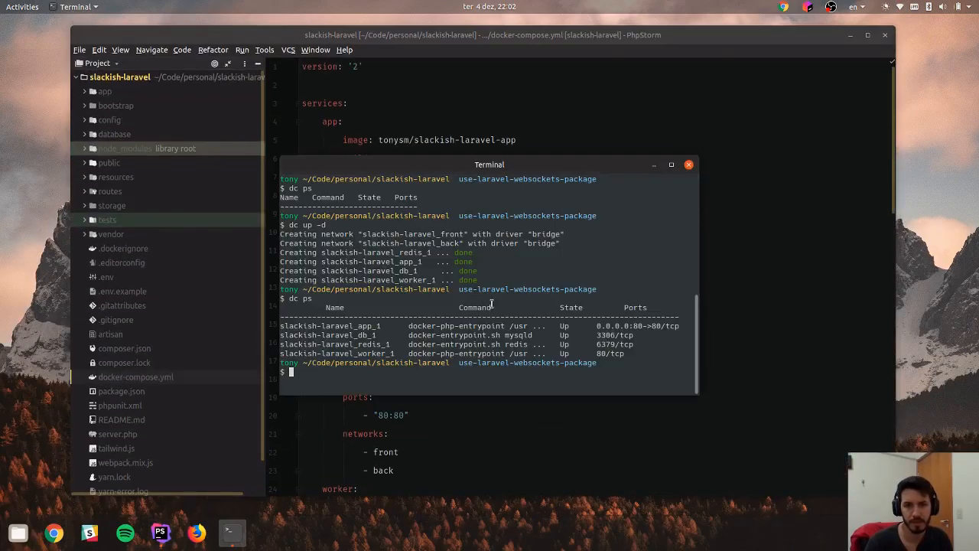
Step: Run composer require beyondcode/laravel-websockets, then revisit Slackish and the installation docs
type("composer require beyondcode/laravel-websockets")
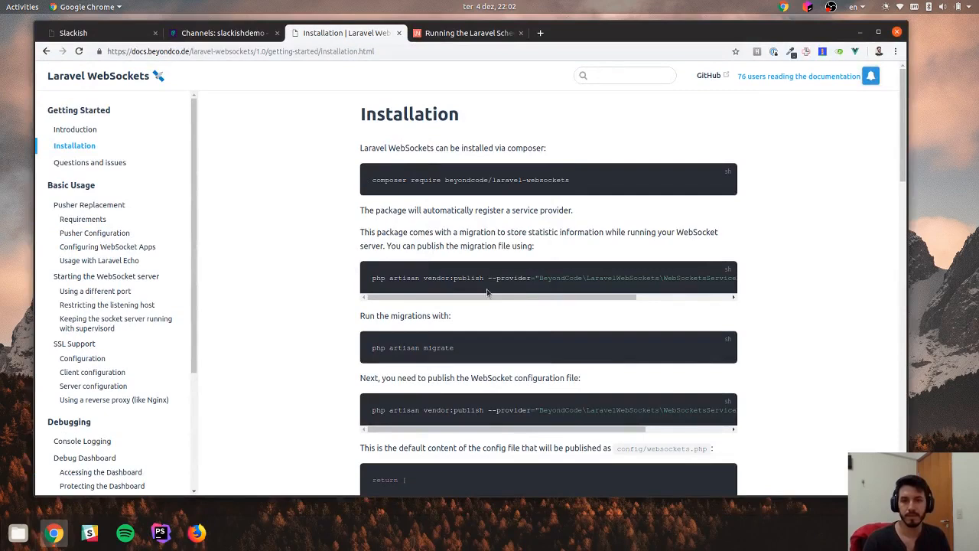
left_click(74, 33)
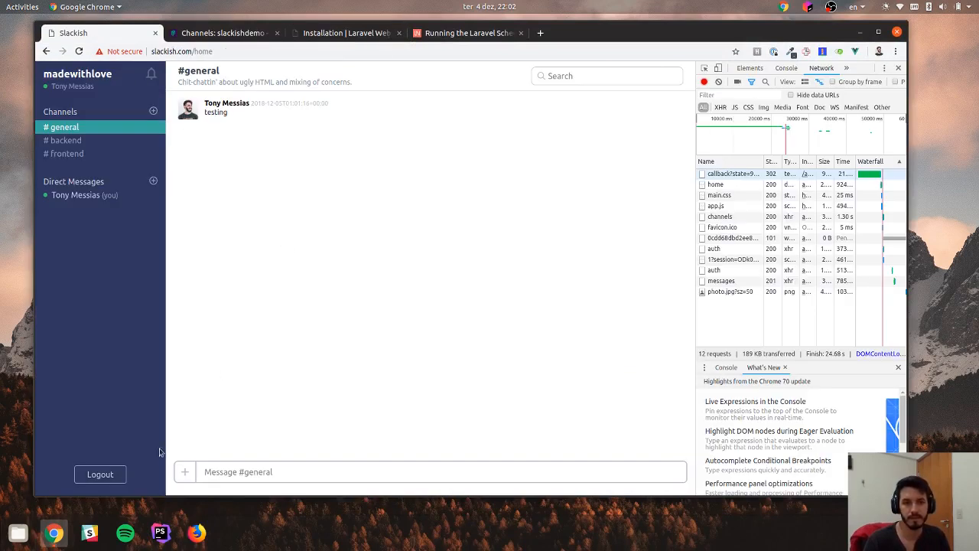
left_click(344, 34)
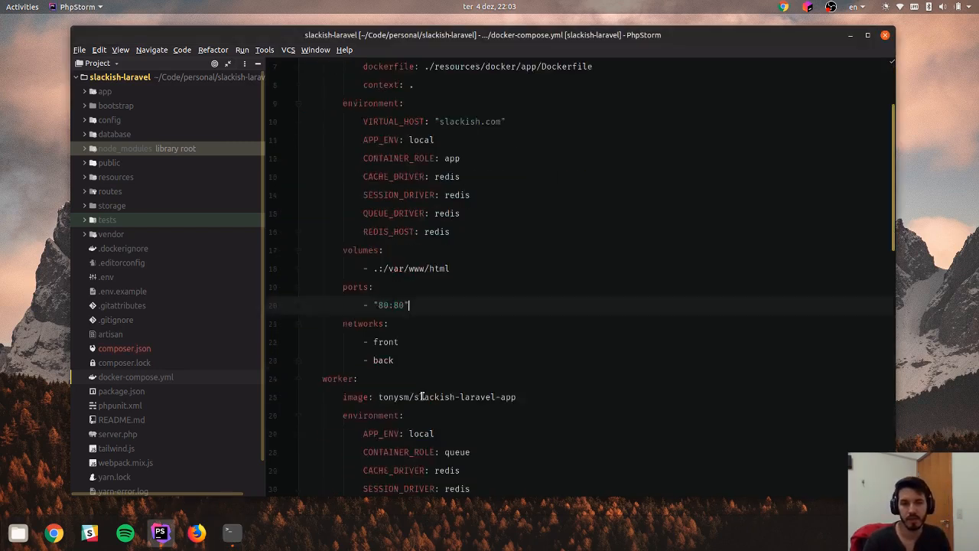
Step: Review the worker service block and its environment variables in docker-compose.yml
left_click(231, 532)
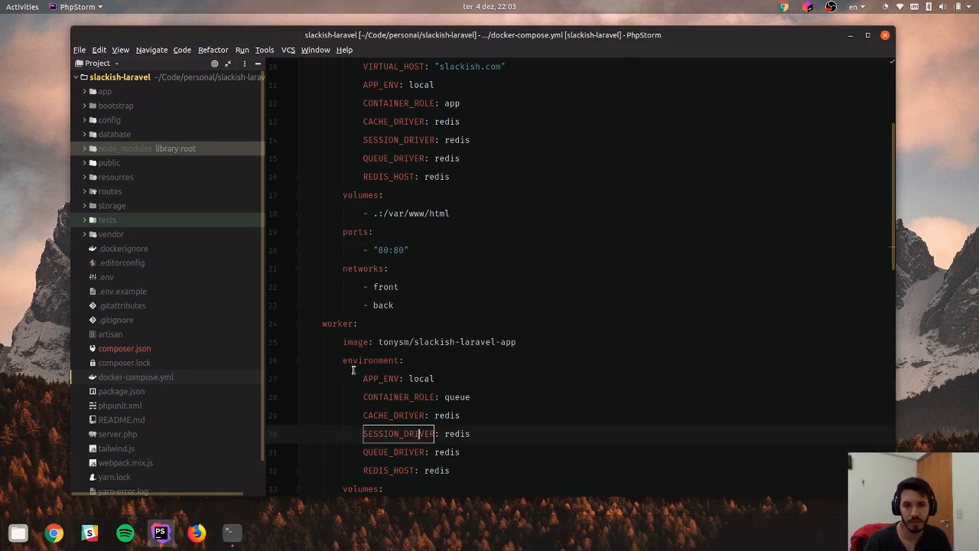
left_click(231, 533)
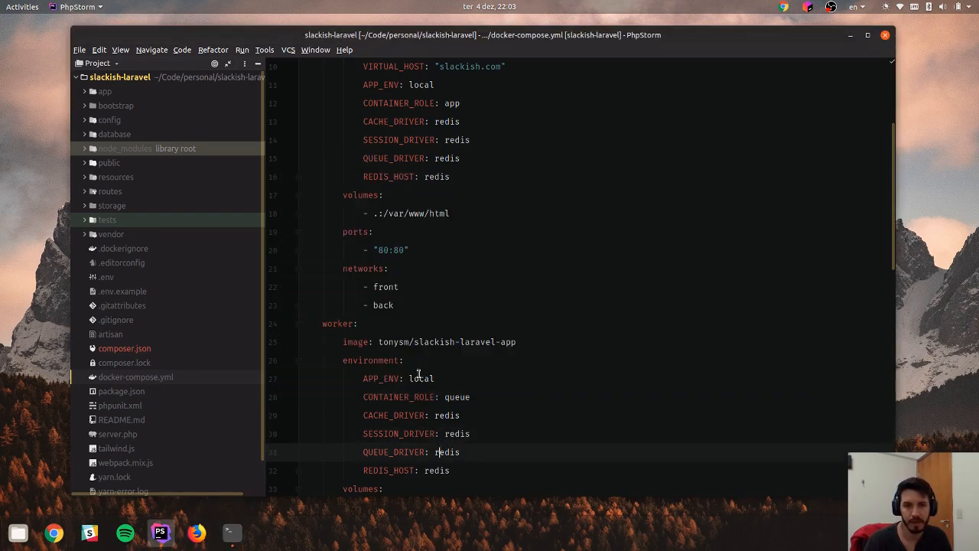
scroll("down", 3)
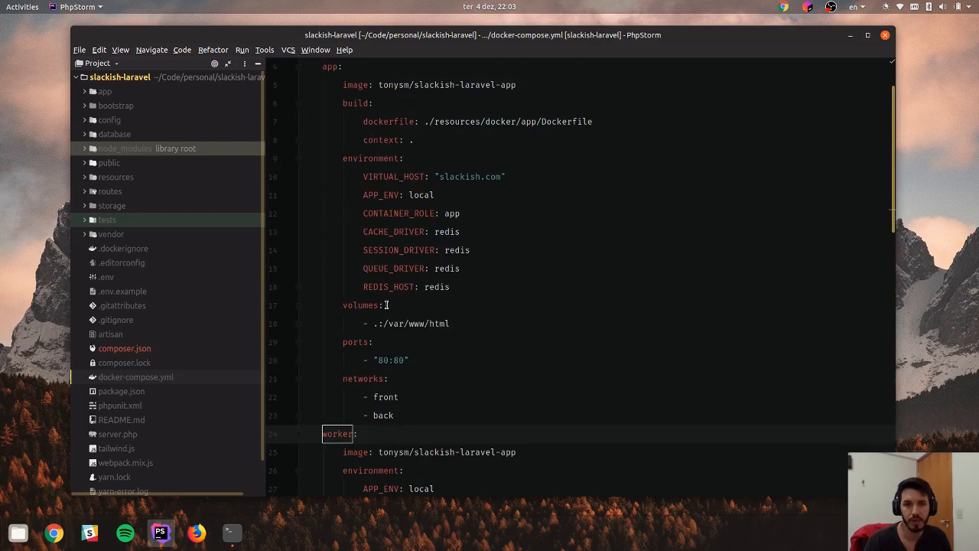
scroll("down", 3)
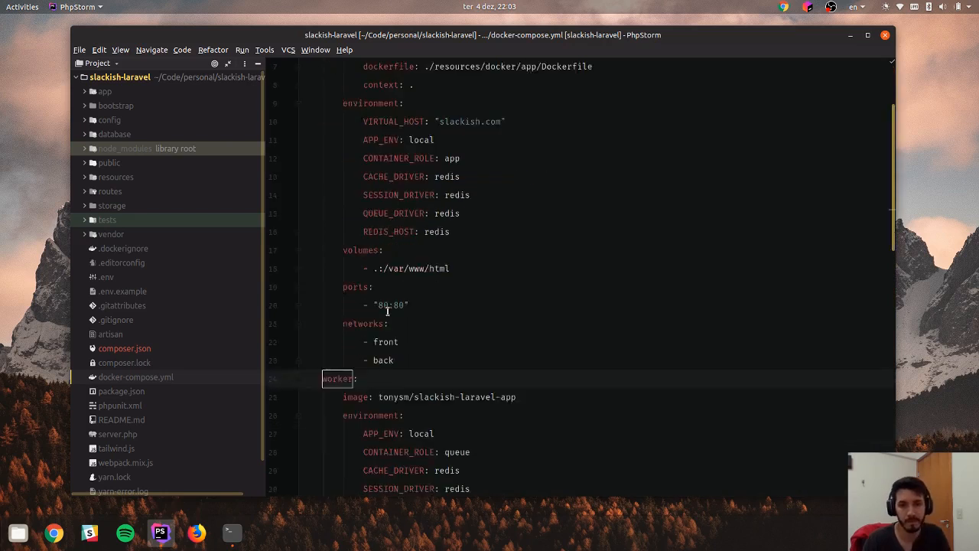
scroll("down", 3)
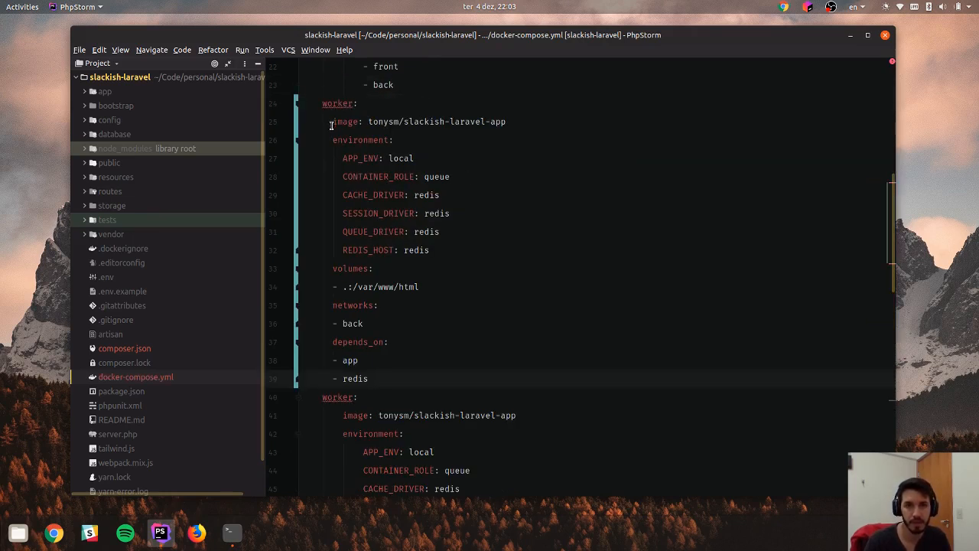
Step: Reindent the pasted worker copy and set its CONTAINER_ROLE to websockets, depending only on app
left_click_drag(330, 122, 367, 377)
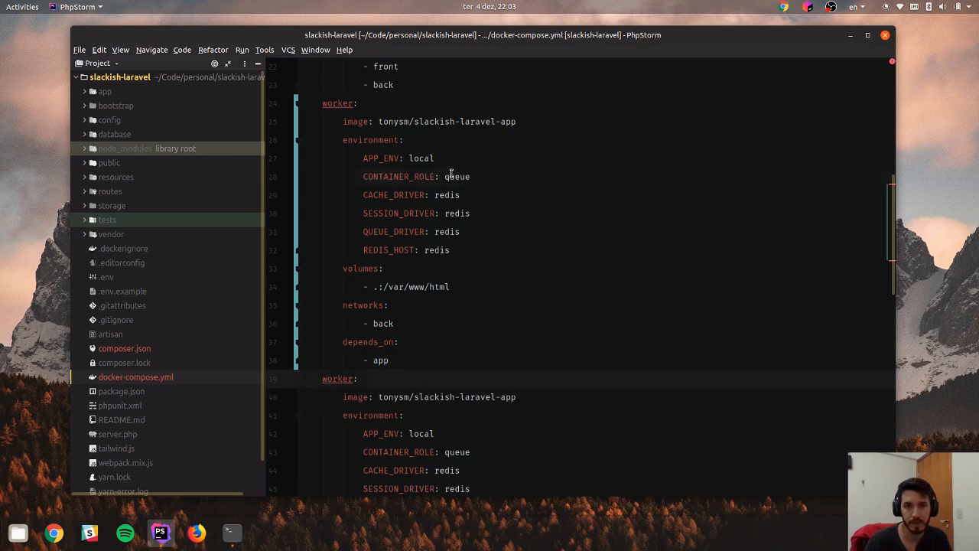
type("we")
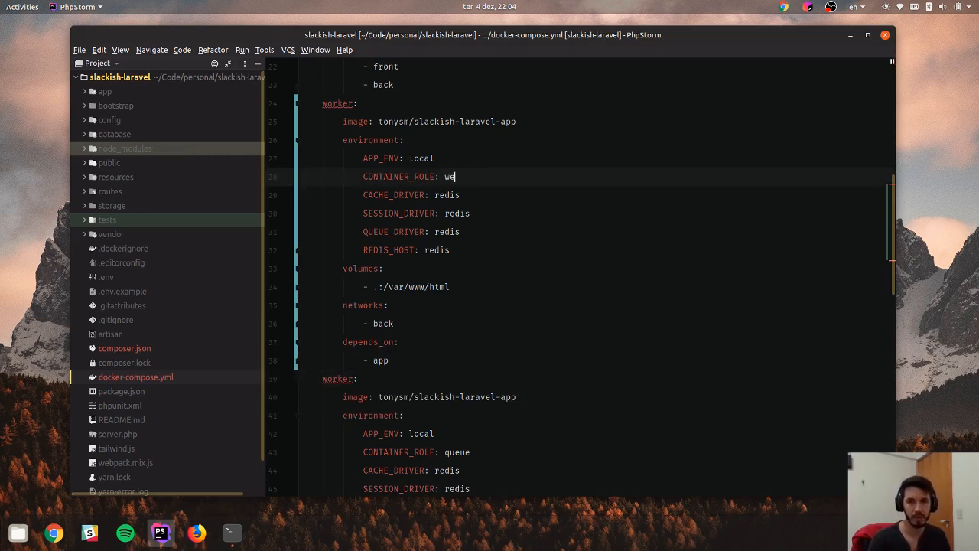
type("bsockets")
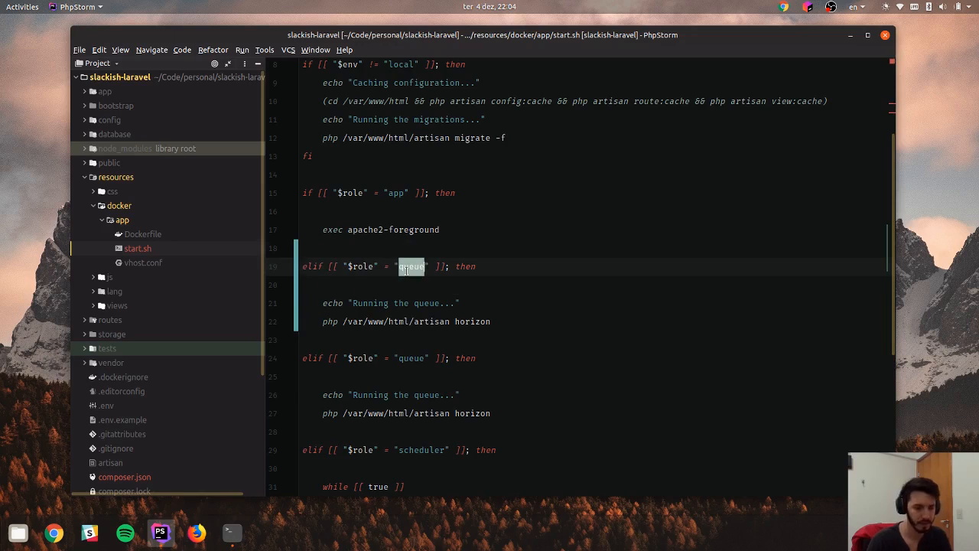
Step: Change the duplicated elif branch's role string in start.sh to websockets
type("websockets")
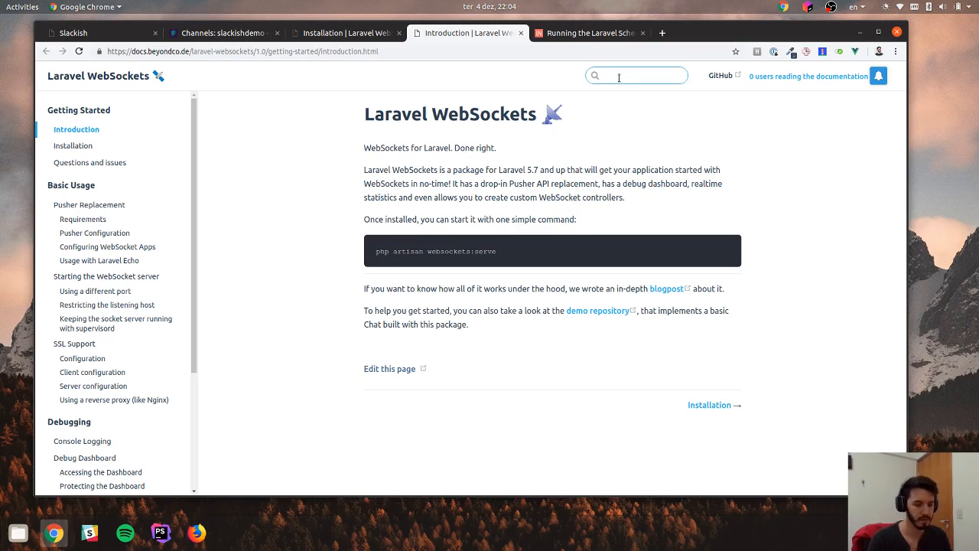
Step: Search the WebSockets docs for 'port' and jump to the Using a different port section
type("port")
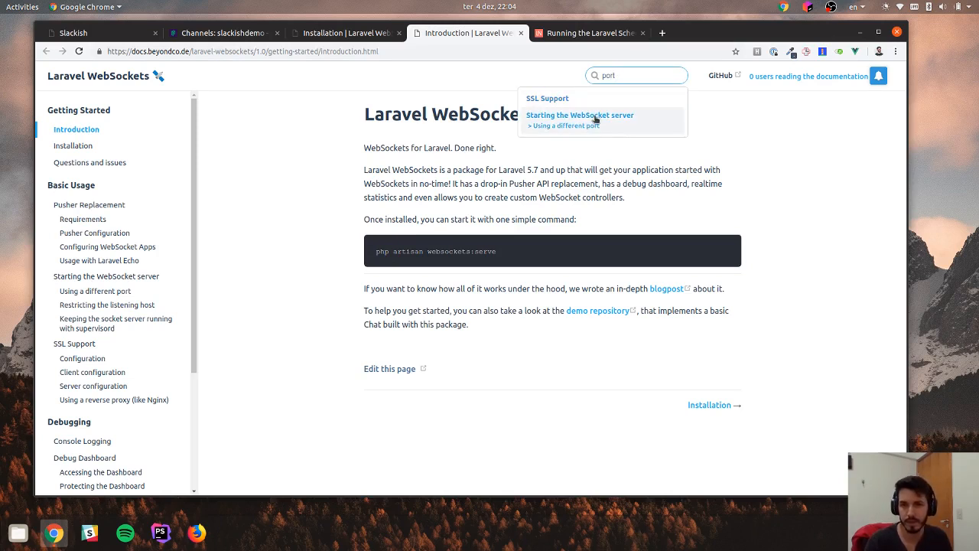
left_click(563, 125)
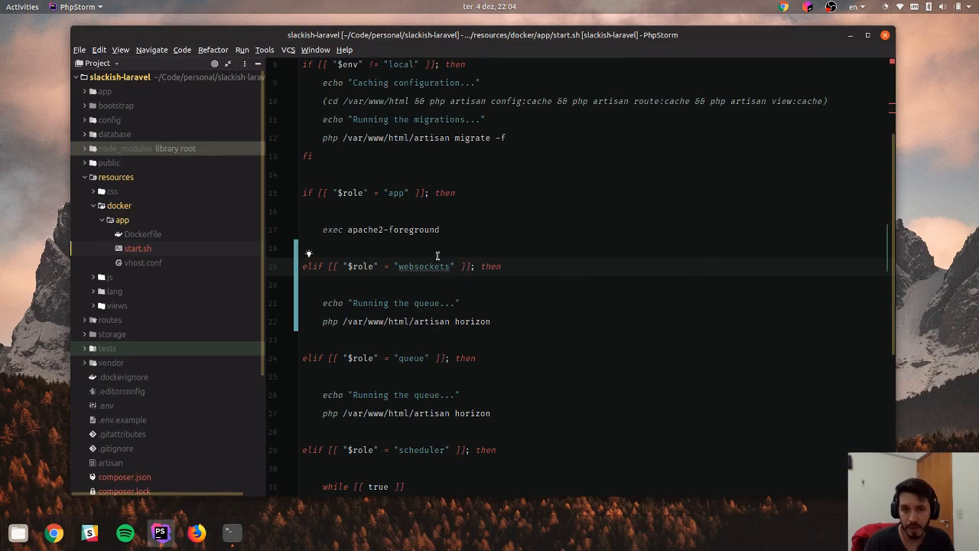
Step: Make the websockets branch echo 'Running the Laravel WebSockets...' and run websockets:serve --host=0.0.0.0
double_click(425, 303)
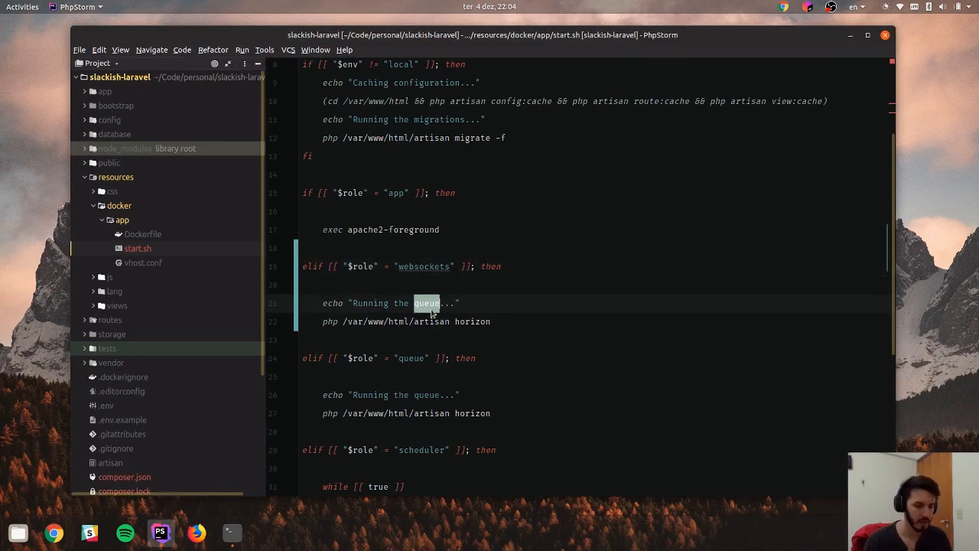
type("Laravel")
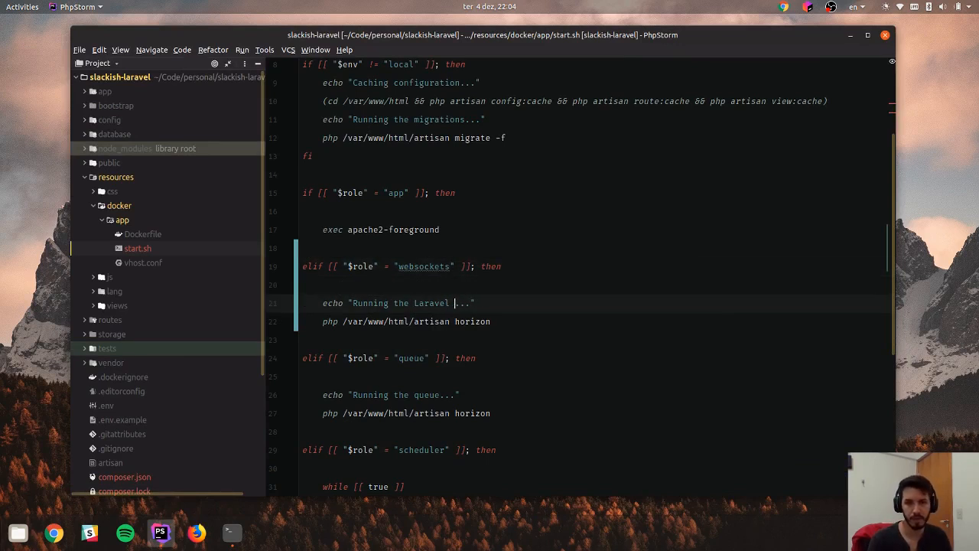
type("WebSockets")
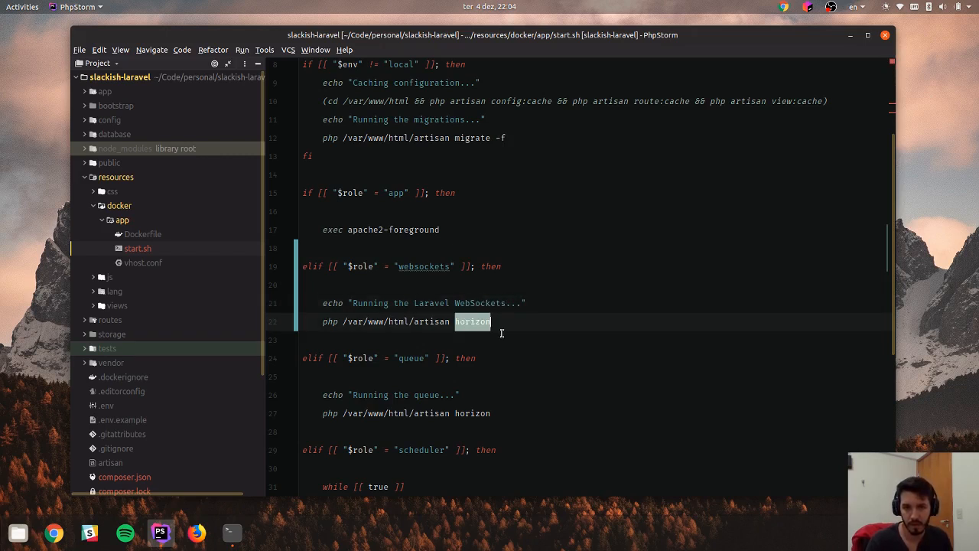
type("websockets:serve --host=120.0.0.1")
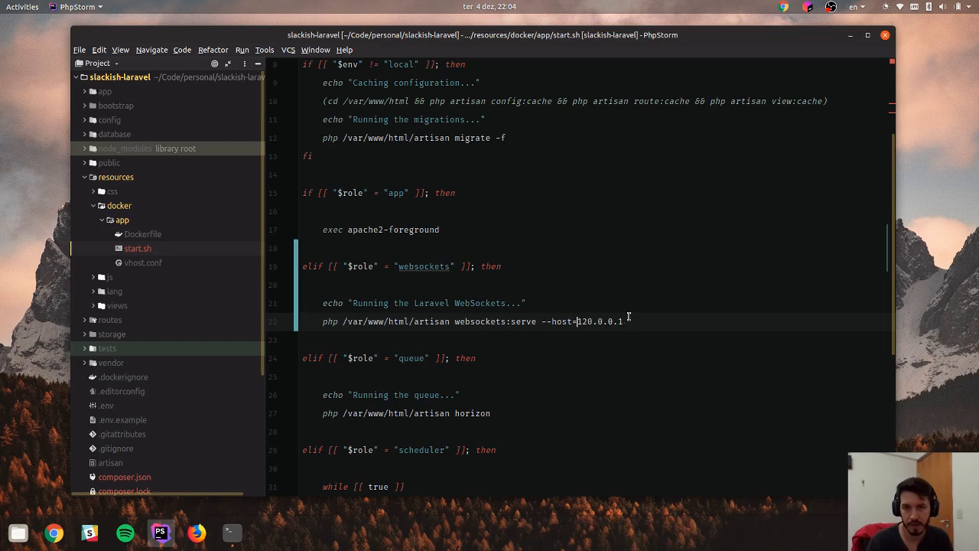
type("0.0.0.0")
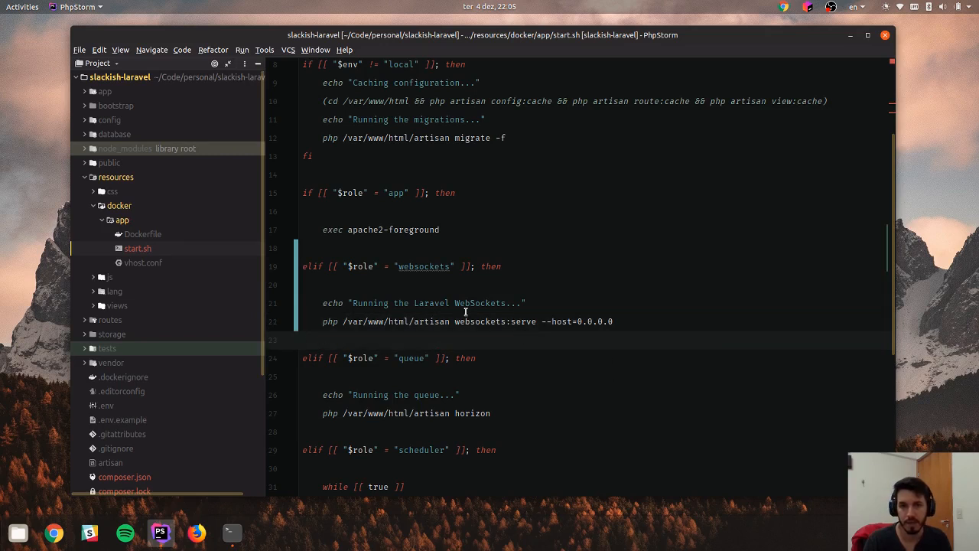
Step: Collapse the docker and resources folders in the project tree and switch to the terminal
left_click(92, 205)
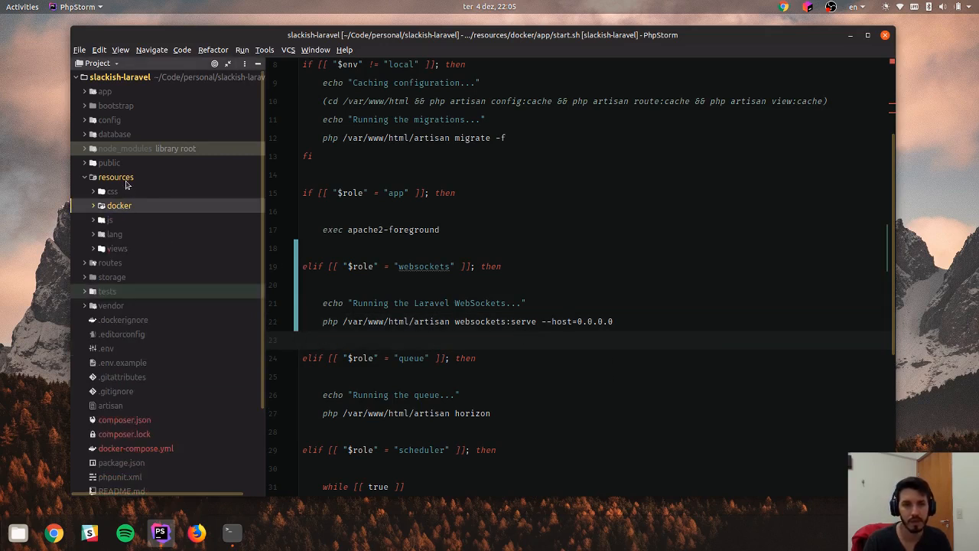
left_click(84, 177)
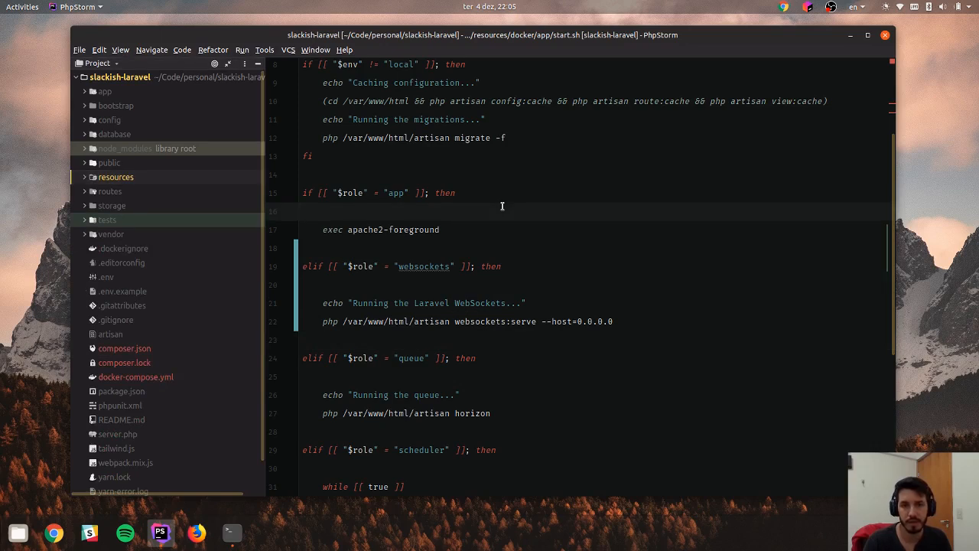
left_click(303, 211)
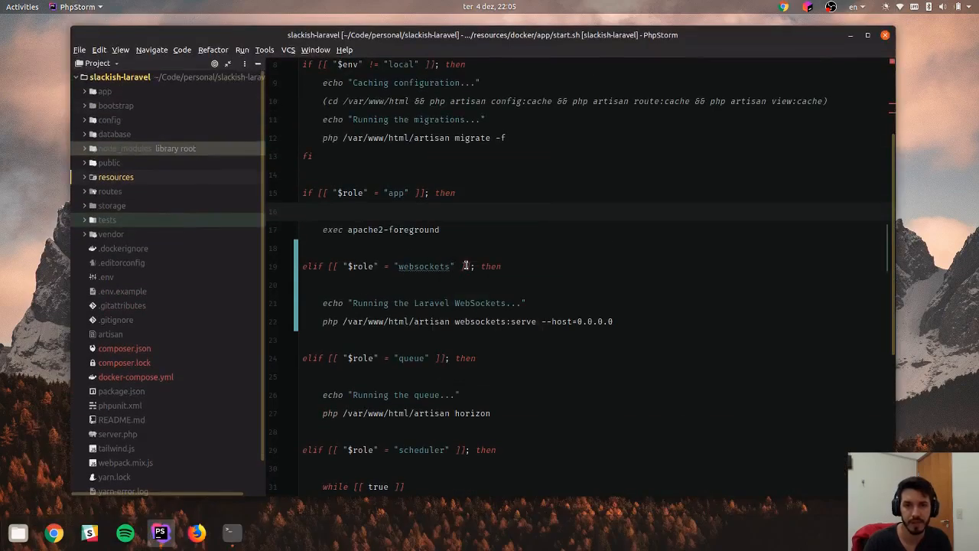
left_click(231, 532)
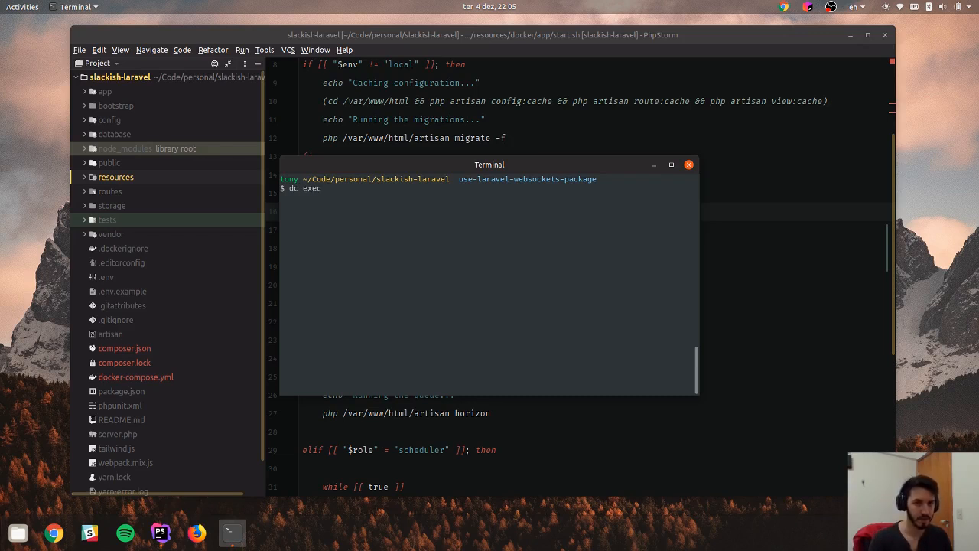
Step: Write out dc exec app php artisan migrate to run inside the app container
type("app")
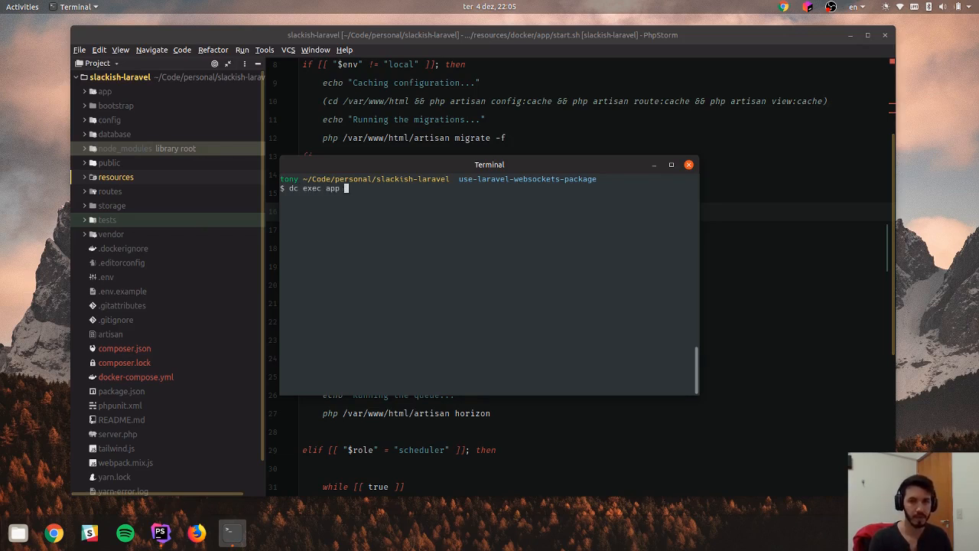
type("php artisan migrate")
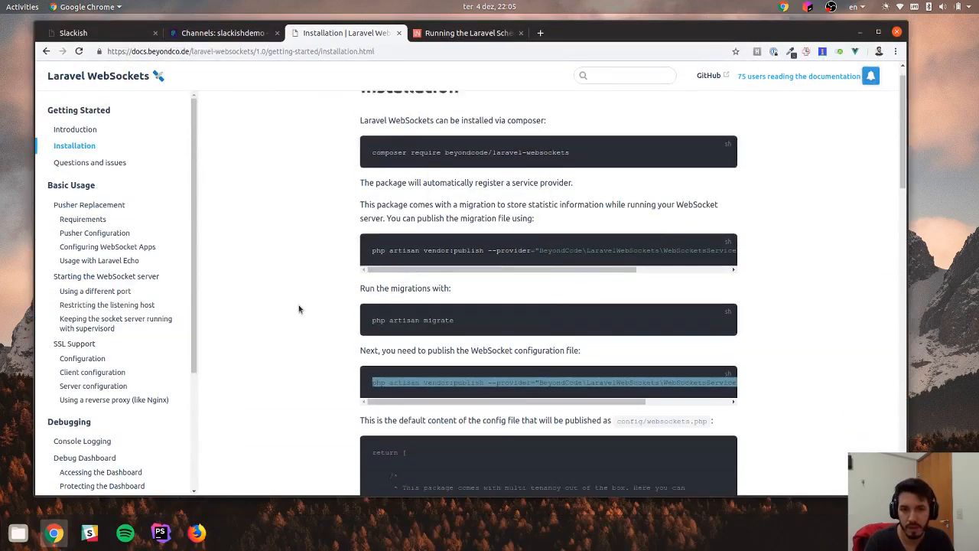
scroll("down", 3)
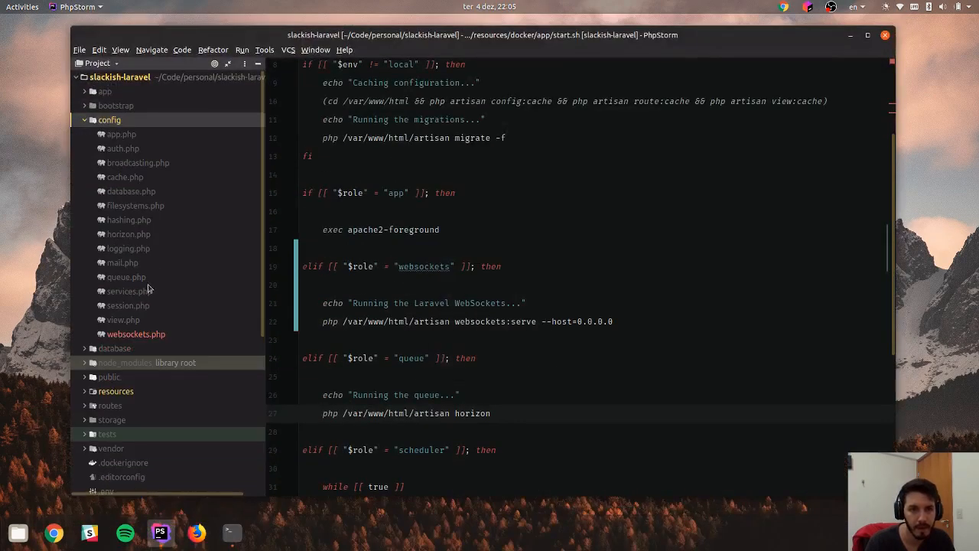
Step: Scroll the default websockets config on the Installation page and reach Pusher Replacement Requirements
left_click(135, 334)
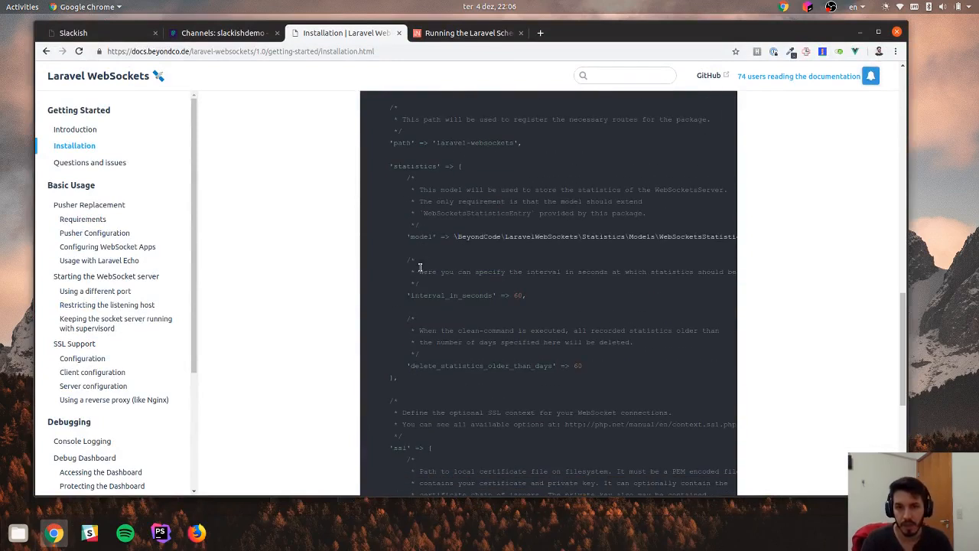
scroll("down", 3)
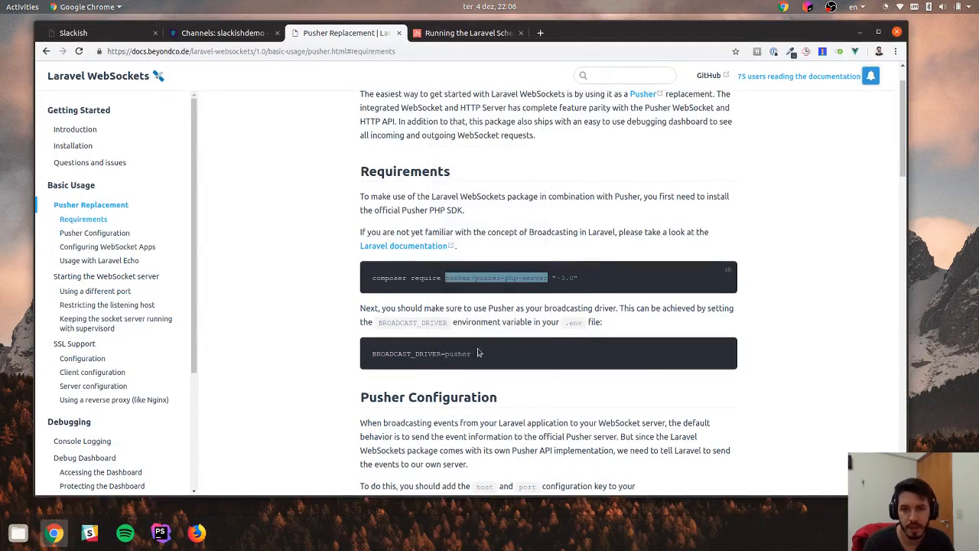
scroll("down", 3)
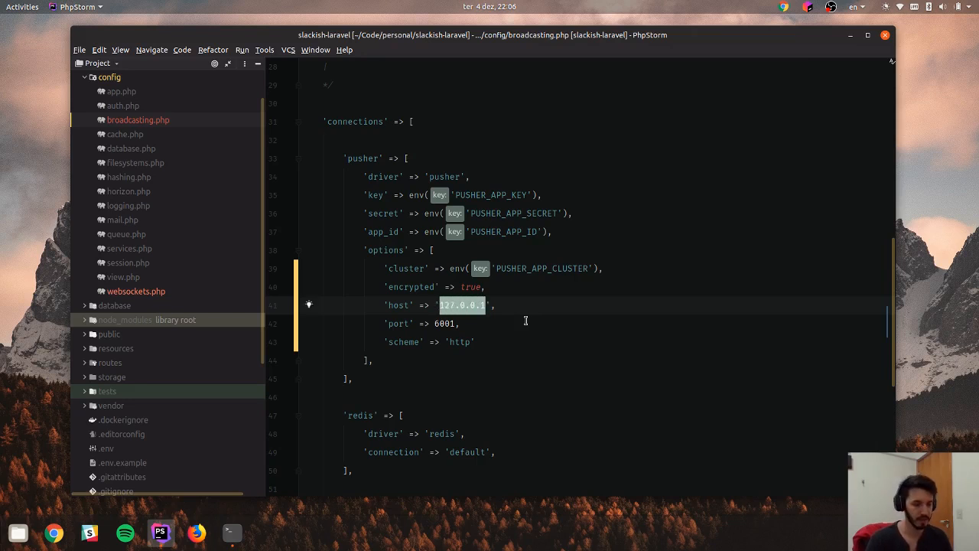
Step: Set the pusher connection host in broadcasting.php to 'websockets' and return to the Pusher Configuration docs
type("websockets")
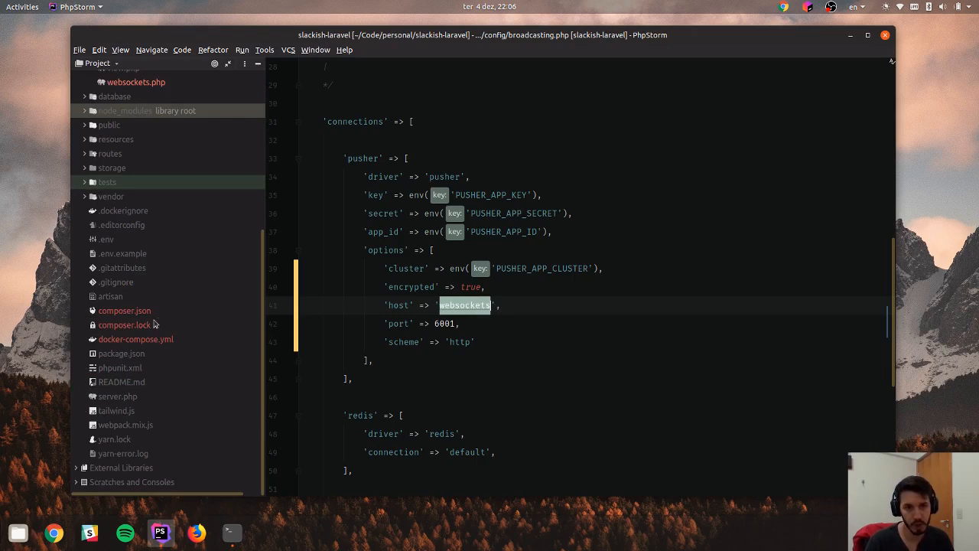
left_click(134, 339)
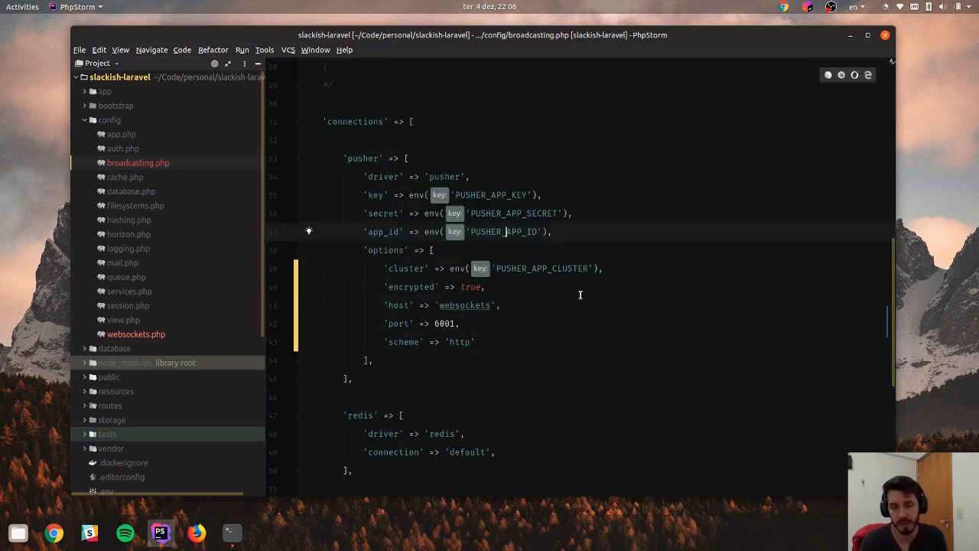
scroll("down", 3)
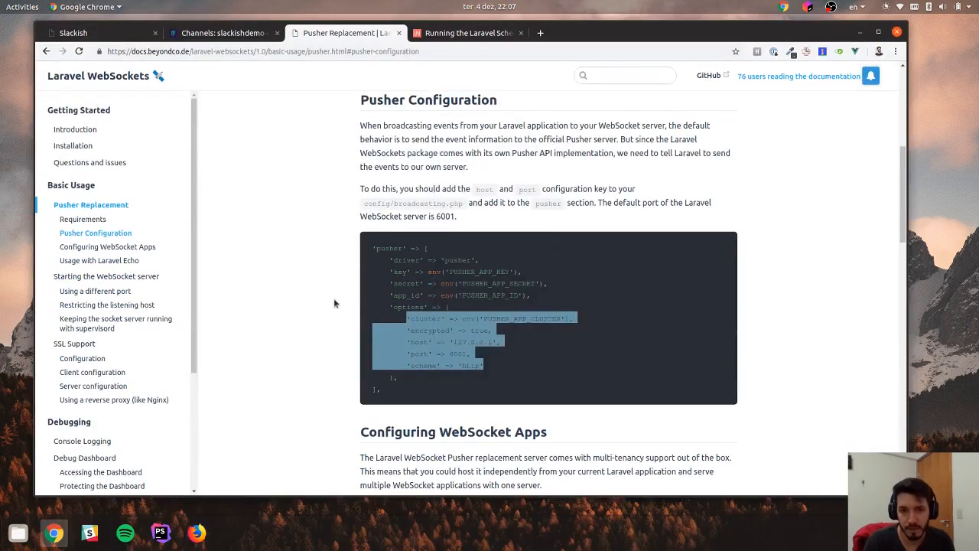
Step: Scroll past Pusher Configuration to the Configuring WebSocket Apps section with its default apps config
scroll("down", 3)
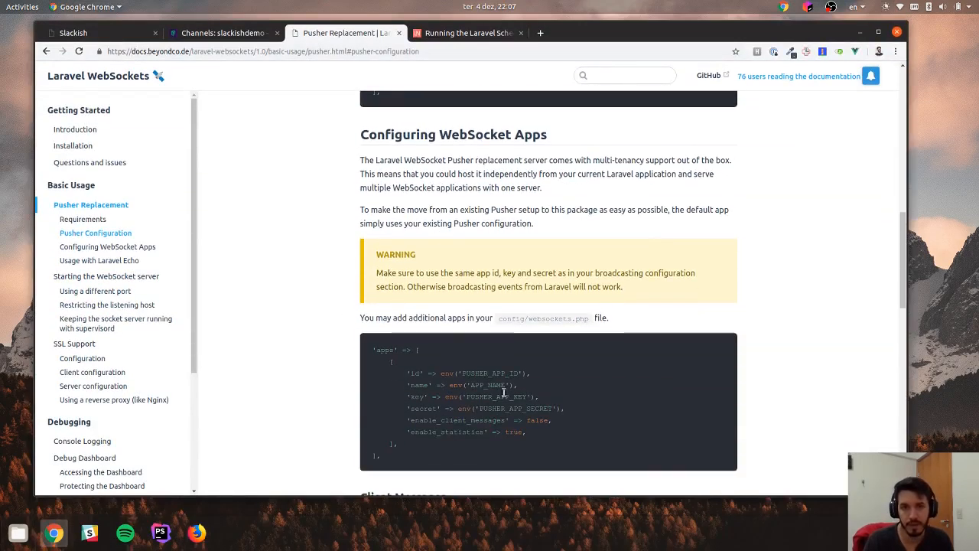
scroll("down", 3)
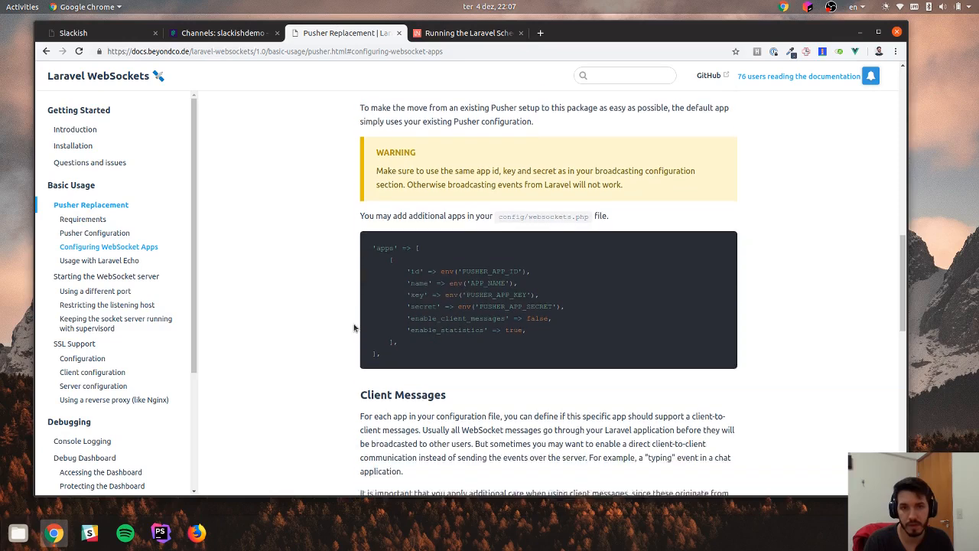
scroll("down", 3)
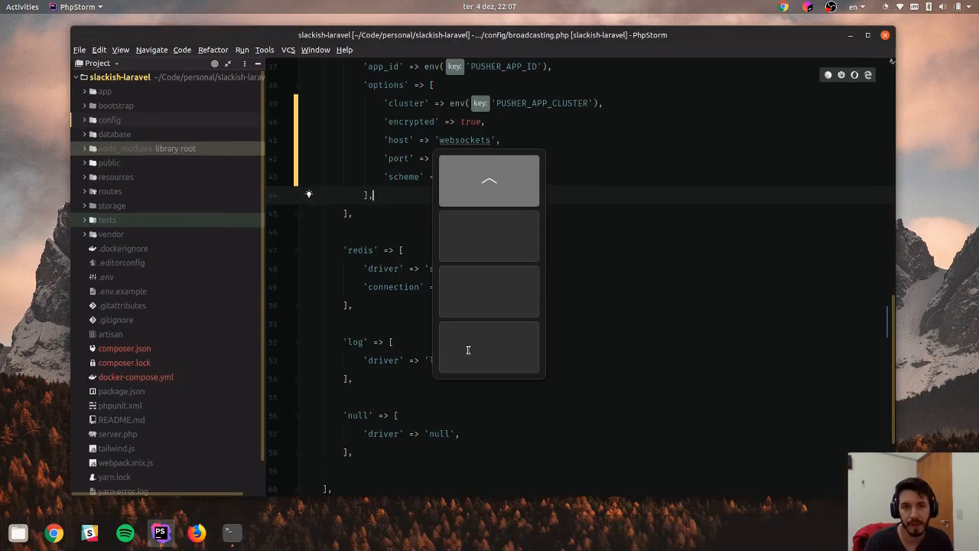
Step: Open resources/js/bootstrap.js with its Echo options wsPort 6001 and disableStats true
left_click(115, 177)
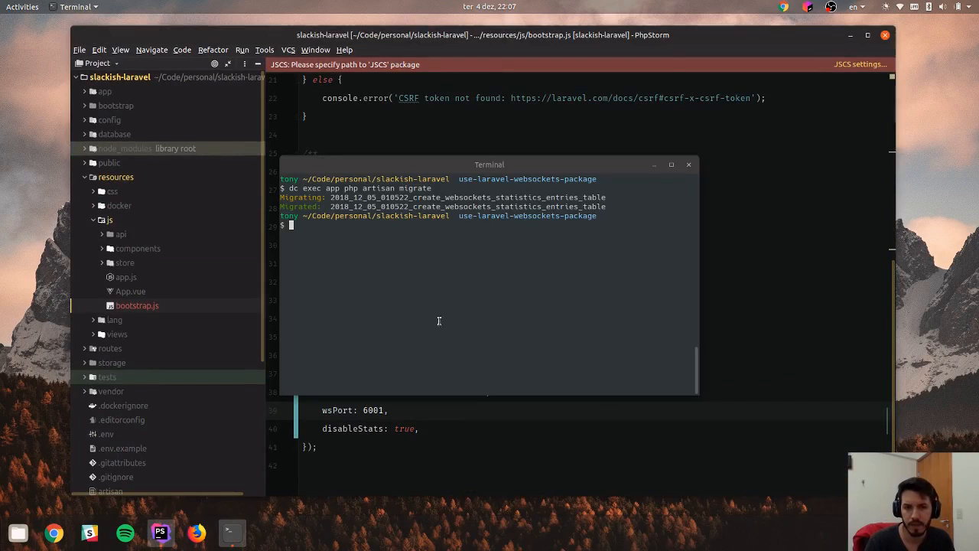
Step: Check git status, restart the worker with dc, and bring up the websockets container
type("gs")
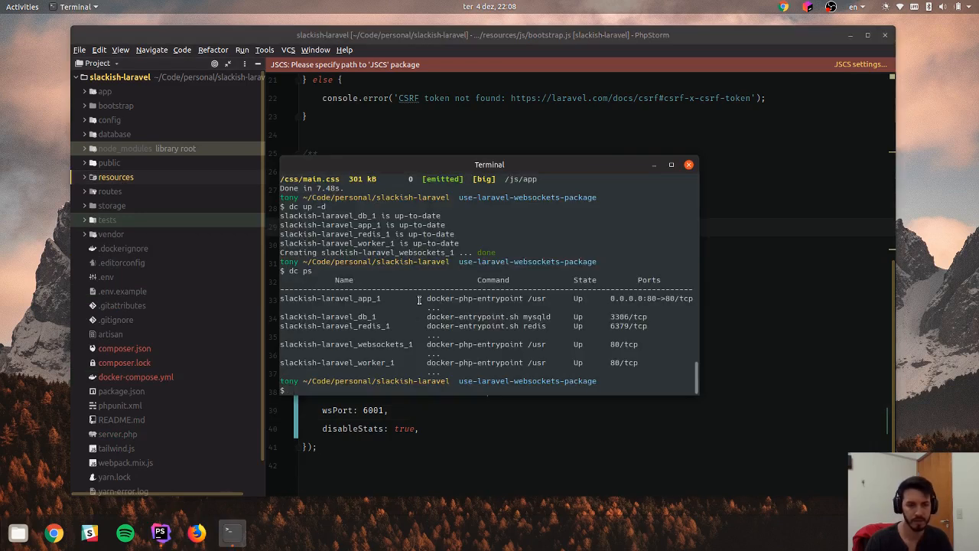
type("dc restart worker")
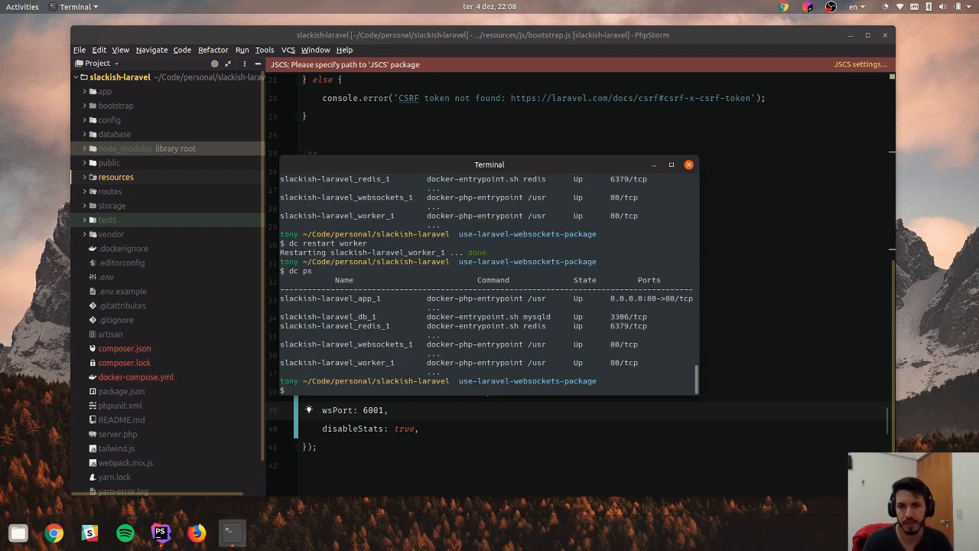
double_click(346, 343)
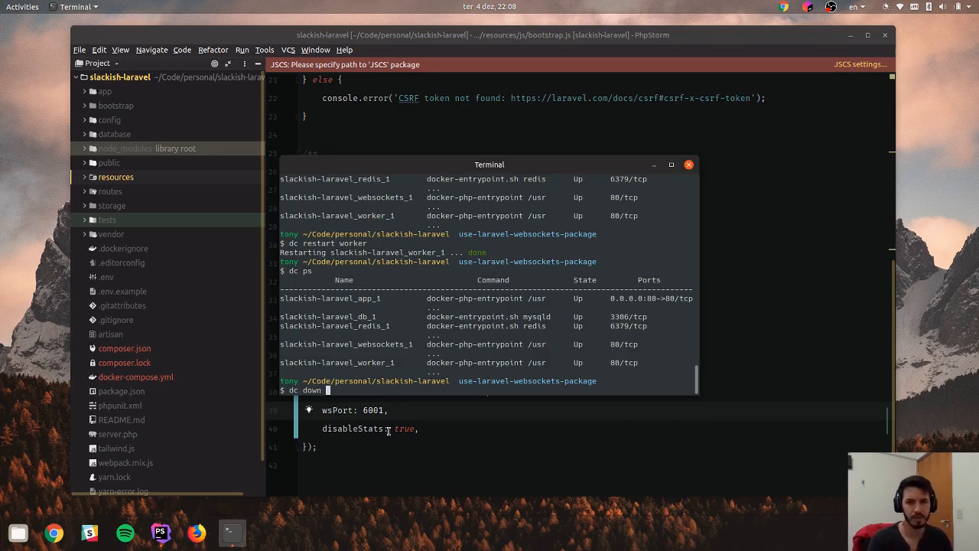
type("websockts")
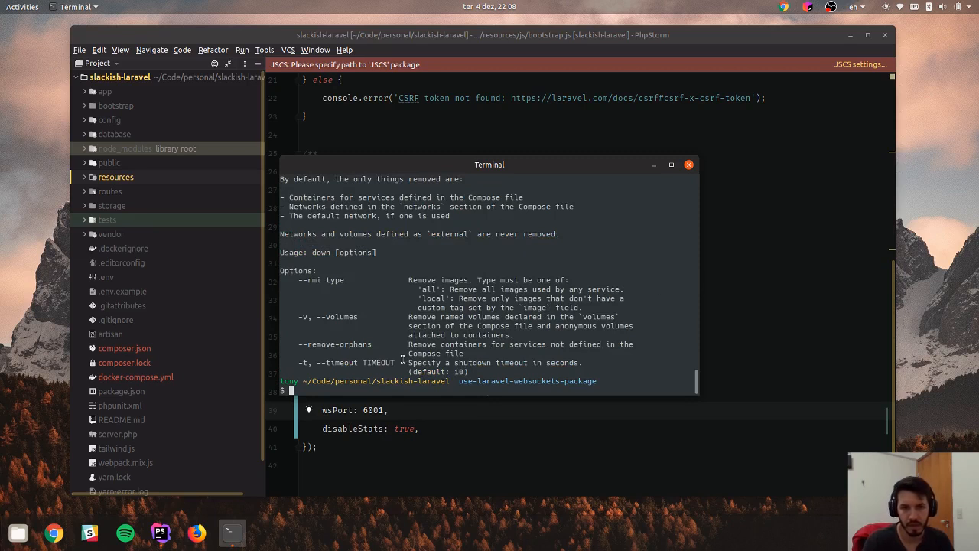
Step: Run dc down in Terminal, which prints usage help, before returning to docker-compose.yml
type("dc do")
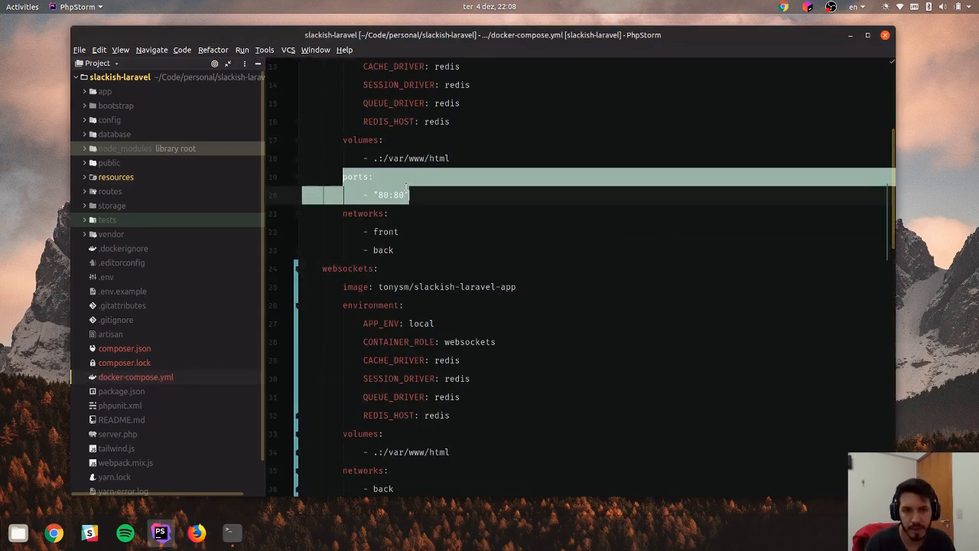
Step: Map the websockets service ports to 6001:6001 in docker-compose.yml
scroll("down", 3)
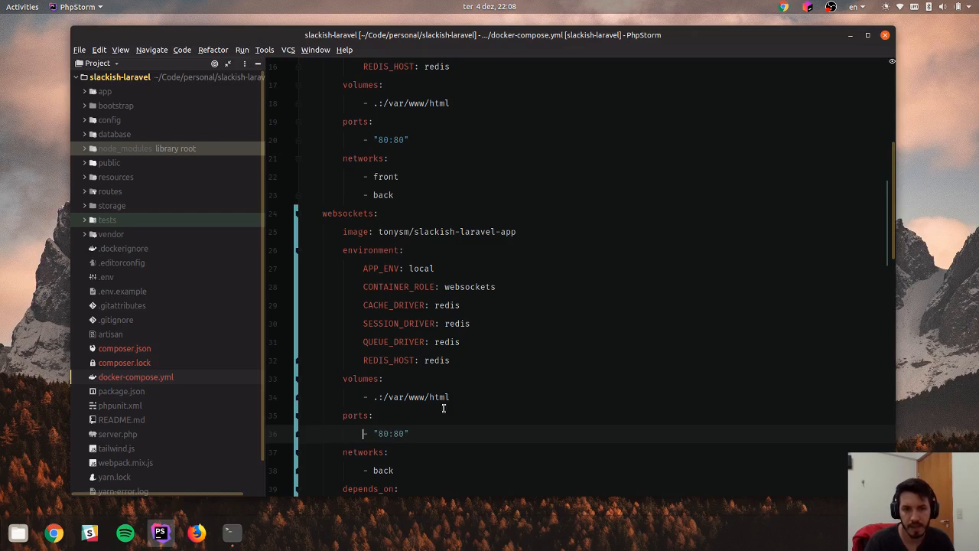
type("6")
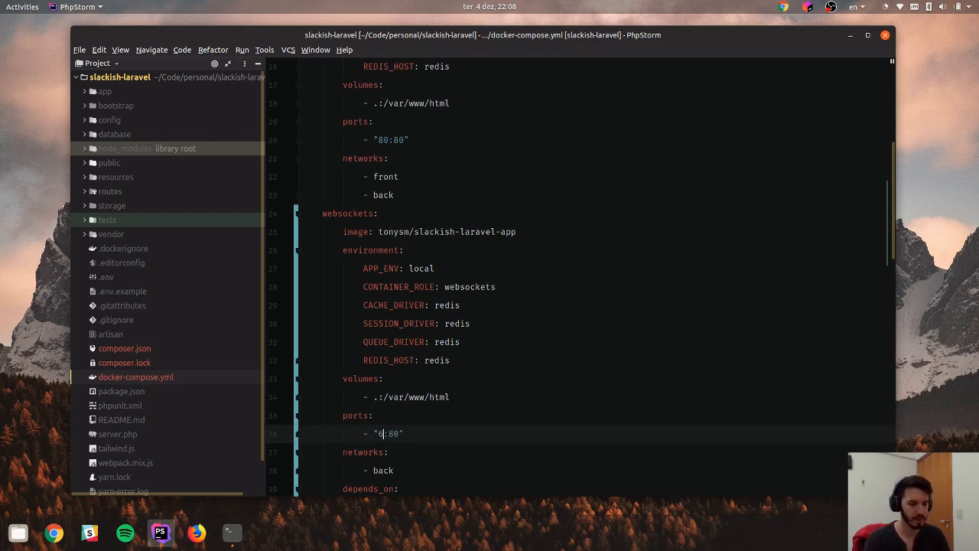
type("001")
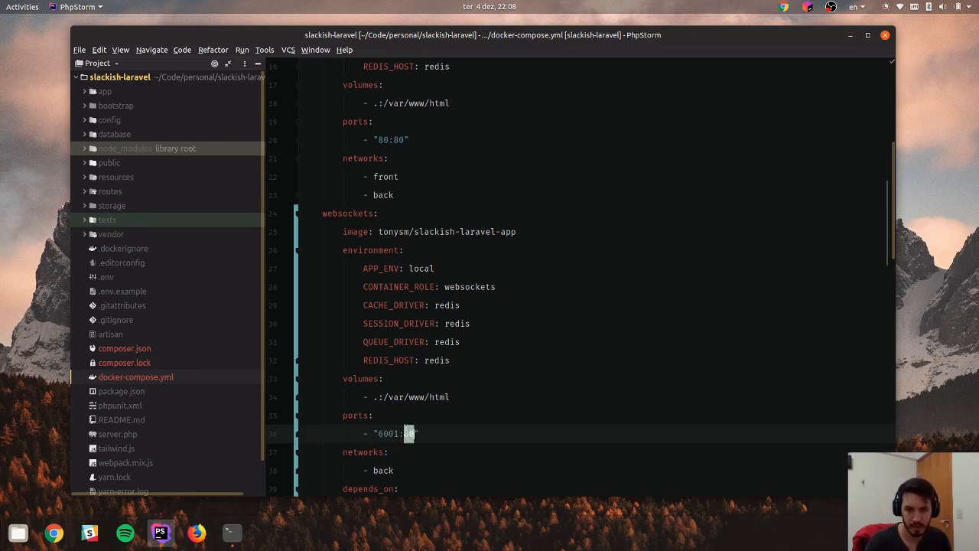
type("6001")
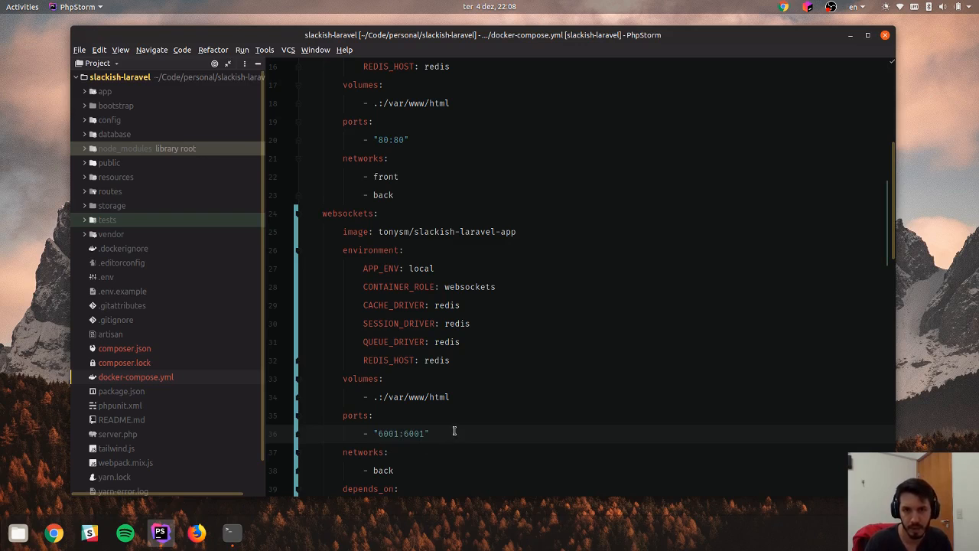
scroll("down", 3)
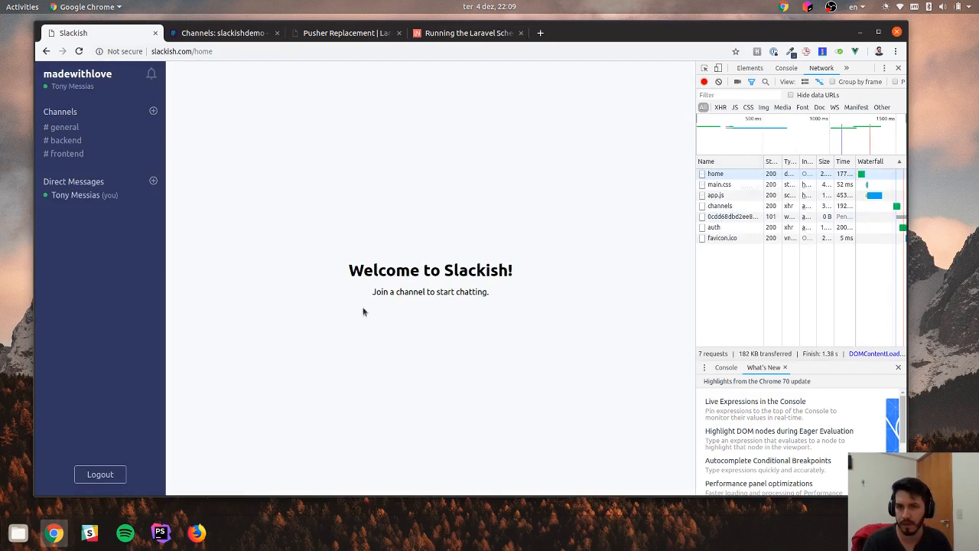
Step: Log out of Slackish and sign back in with the Google account
left_click(79, 52)
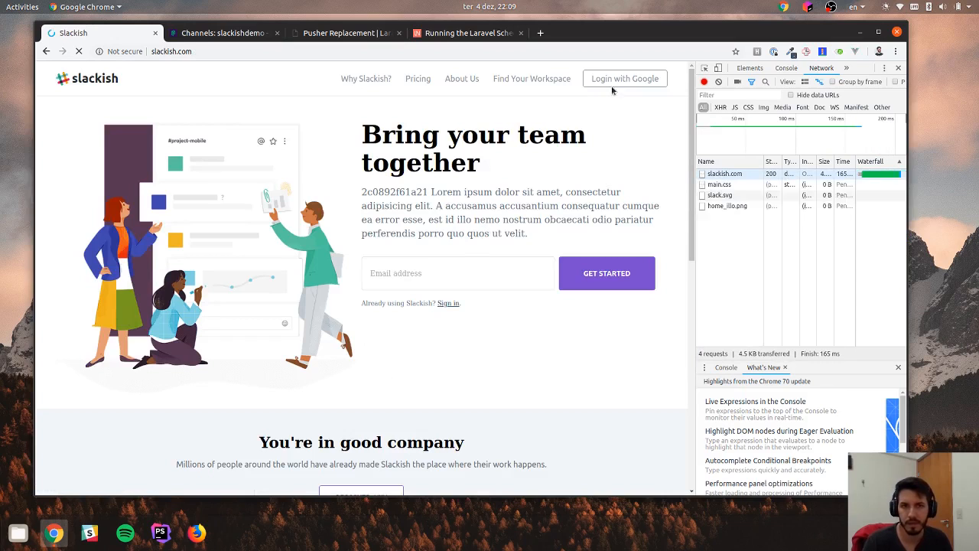
left_click(624, 78)
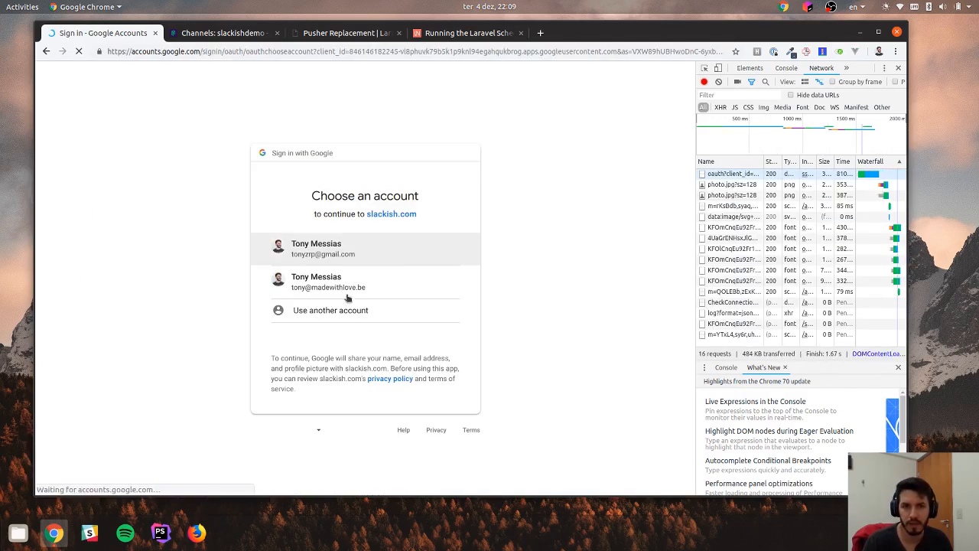
left_click(344, 248)
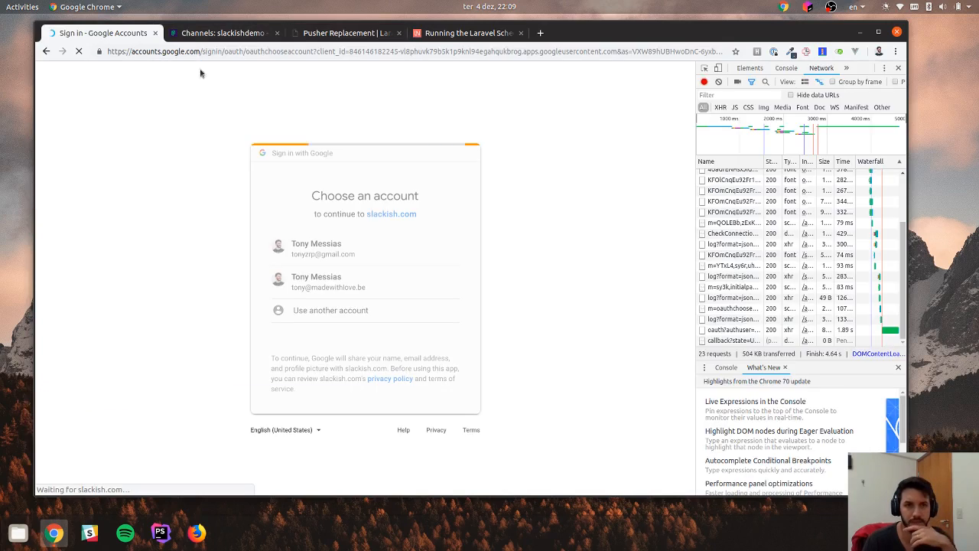
mouse_move(141, 355)
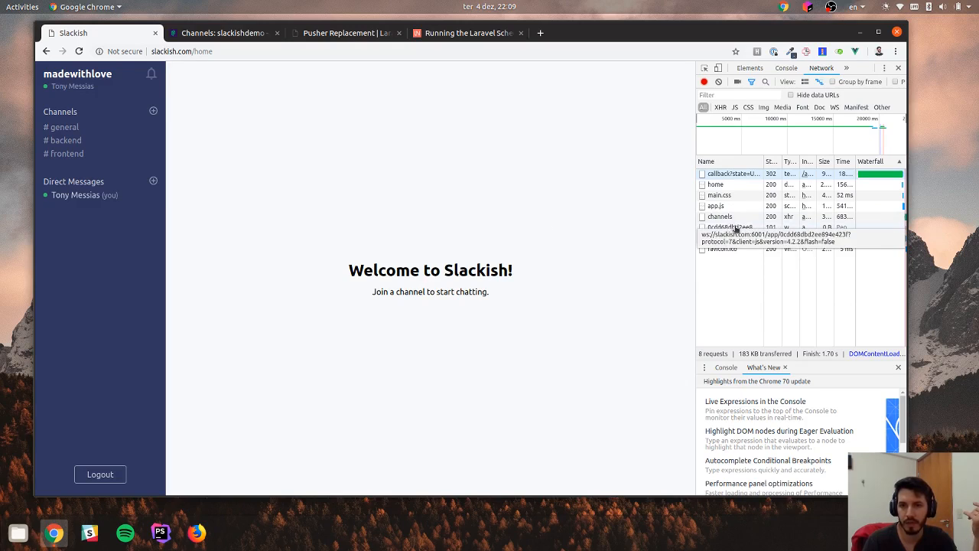
Step: Reopen the #general channel showing the testing message
left_click(64, 126)
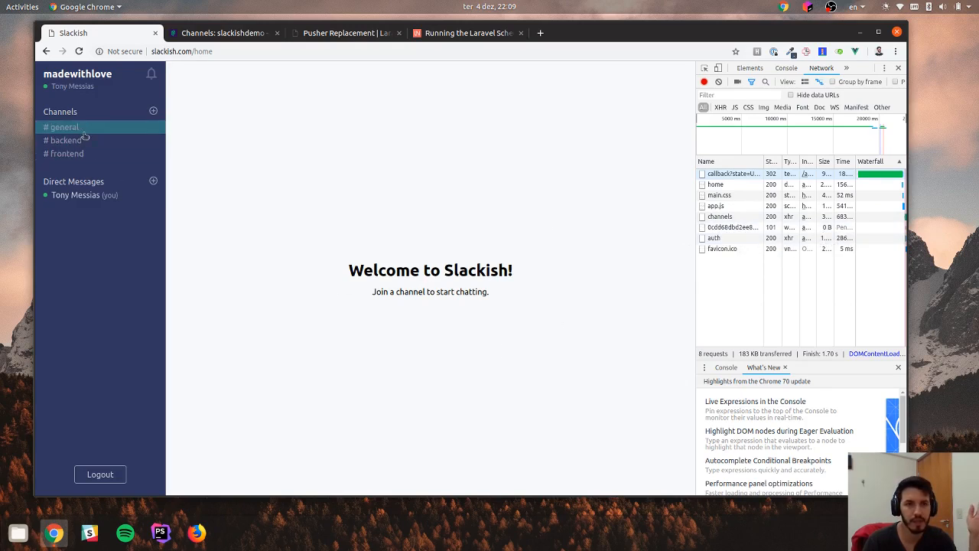
mouse_move(466, 34)
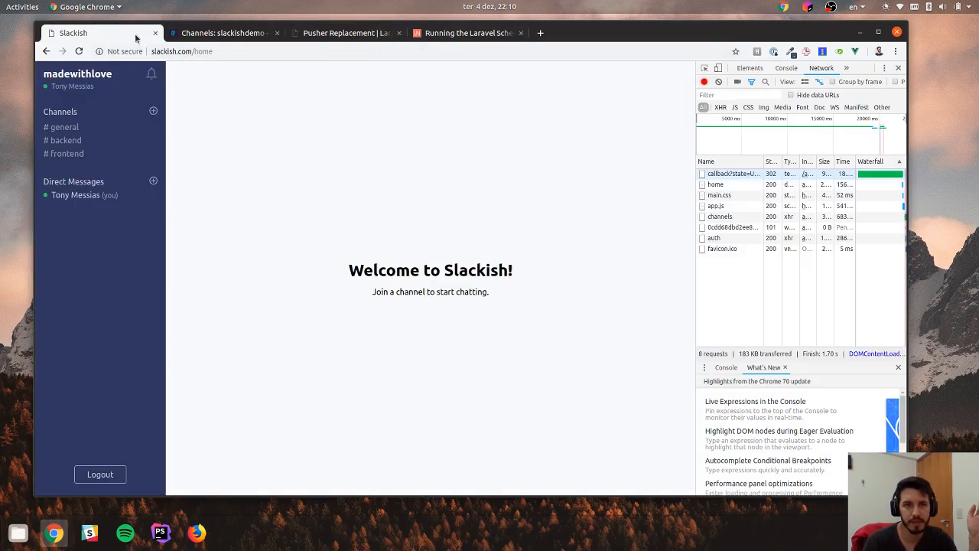
left_click(64, 126)
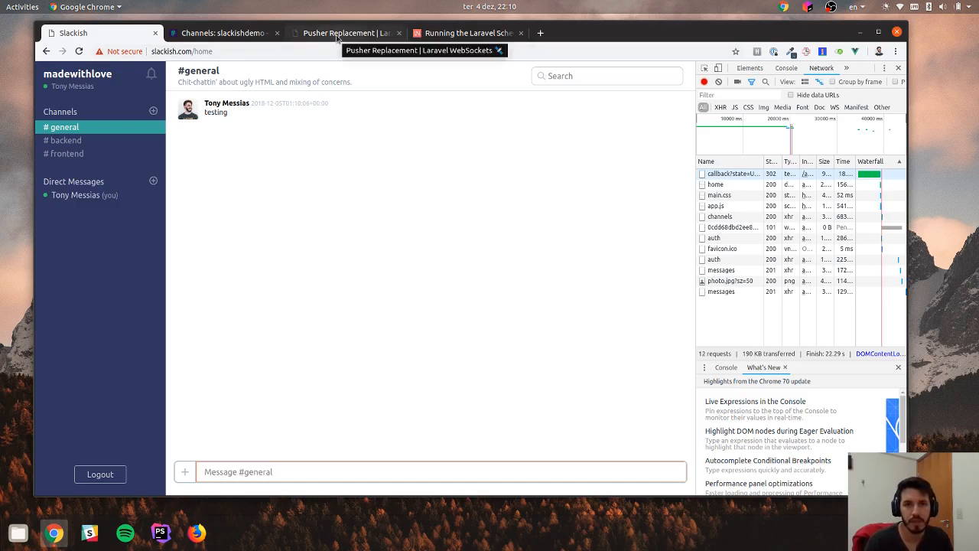
Step: Find the Debug Dashboard docs via 'dashb' and follow the default /laravel-websockets path
left_click(346, 34)
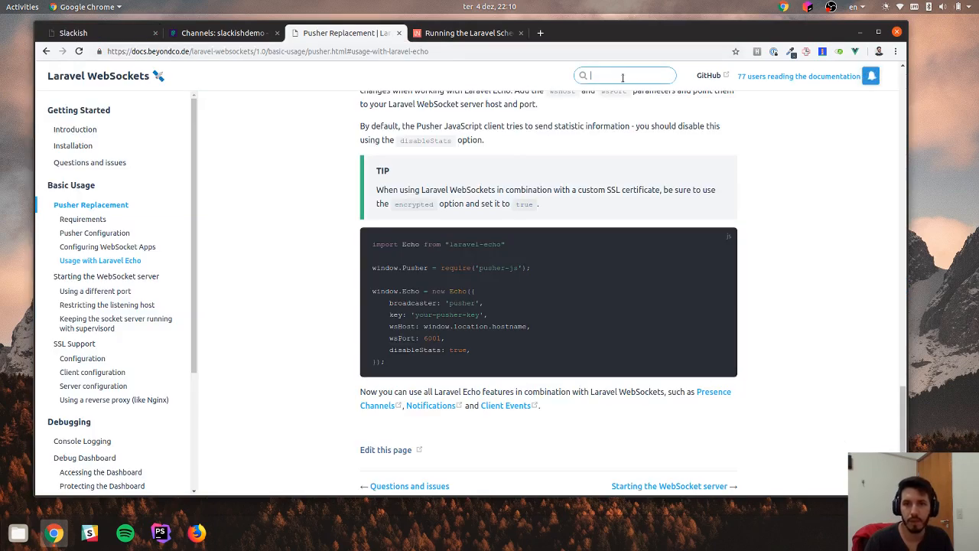
type("dashb")
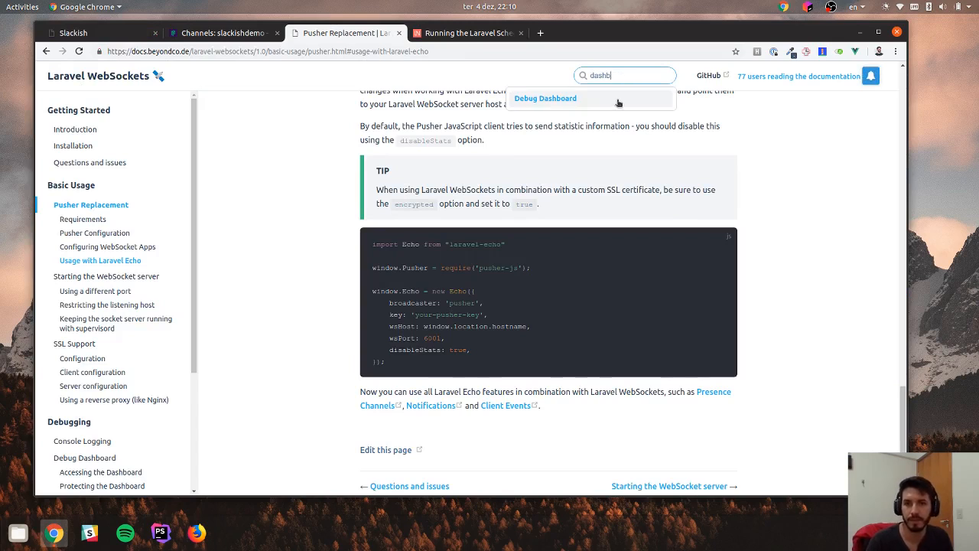
left_click(544, 98)
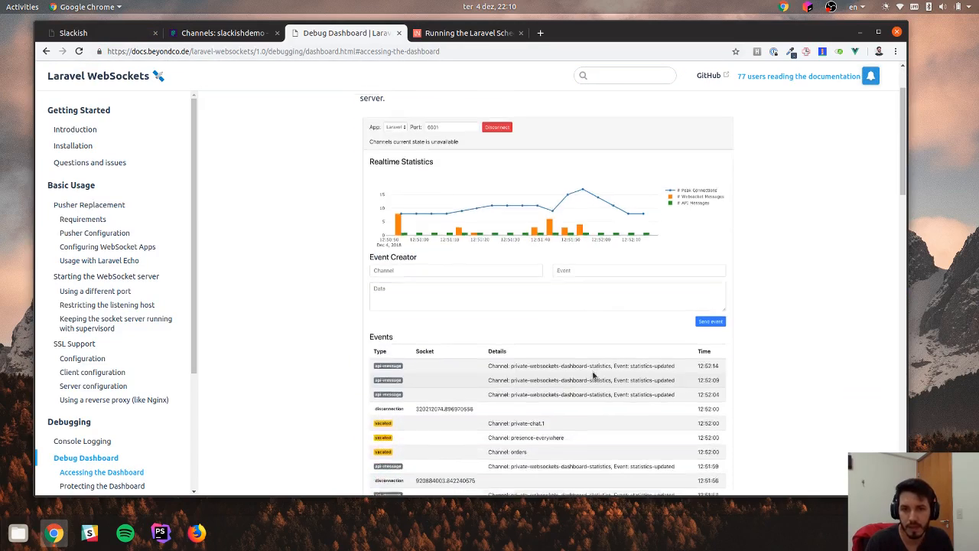
scroll("down", 3)
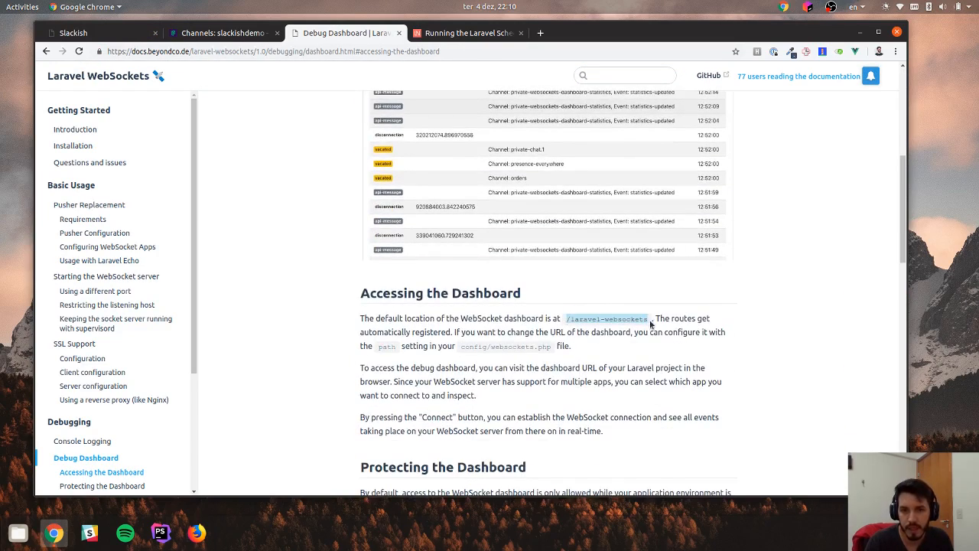
left_click(74, 33)
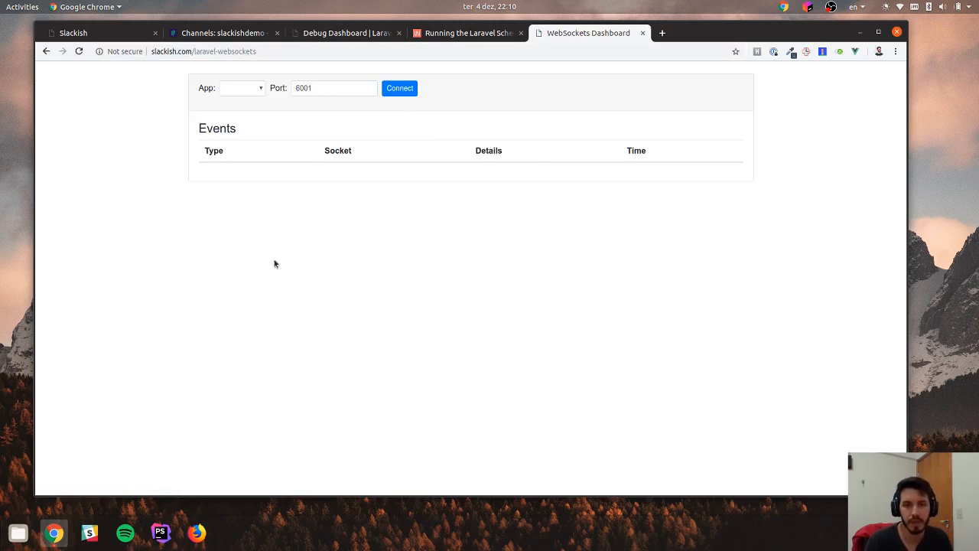
Step: Connect the dashboard to the Slackish app and send a message in #general
left_click(242, 87)
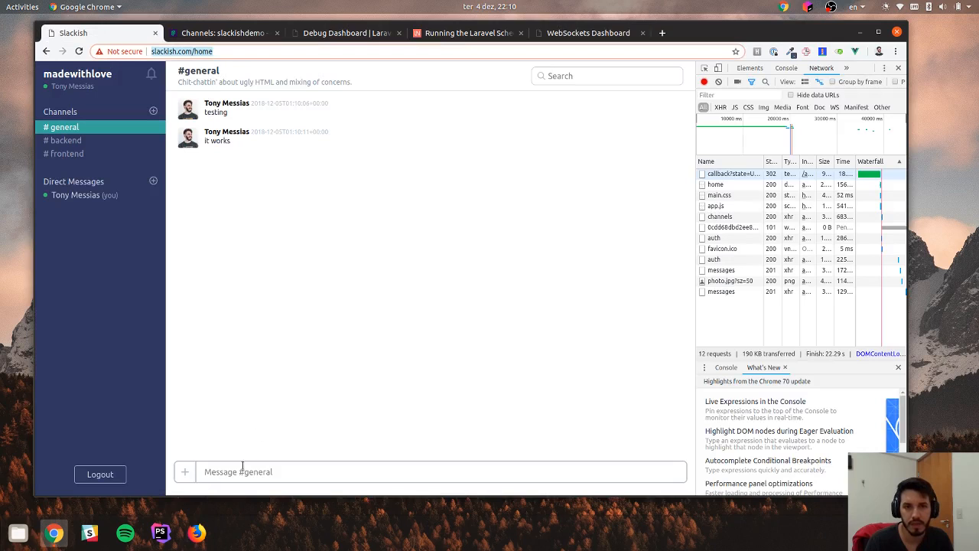
left_click(334, 472)
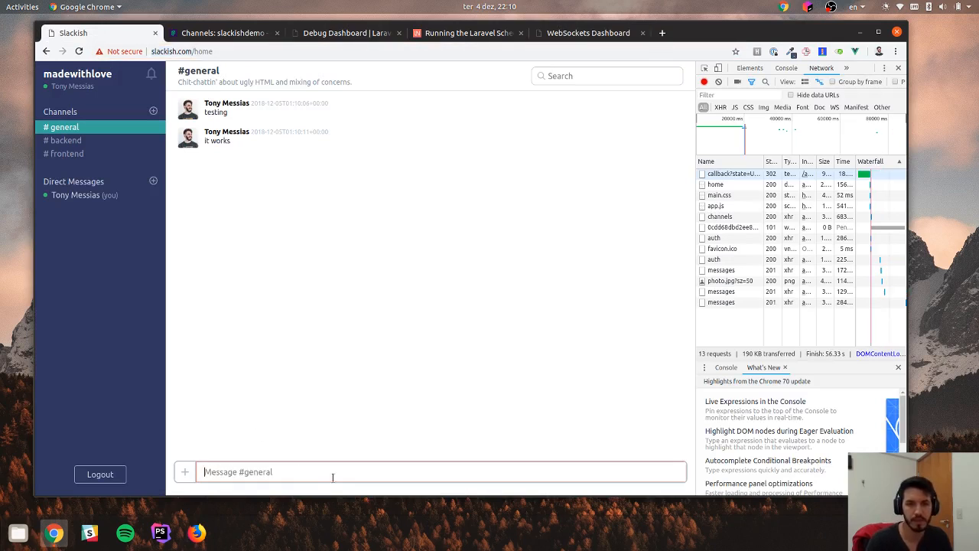
left_click(587, 34)
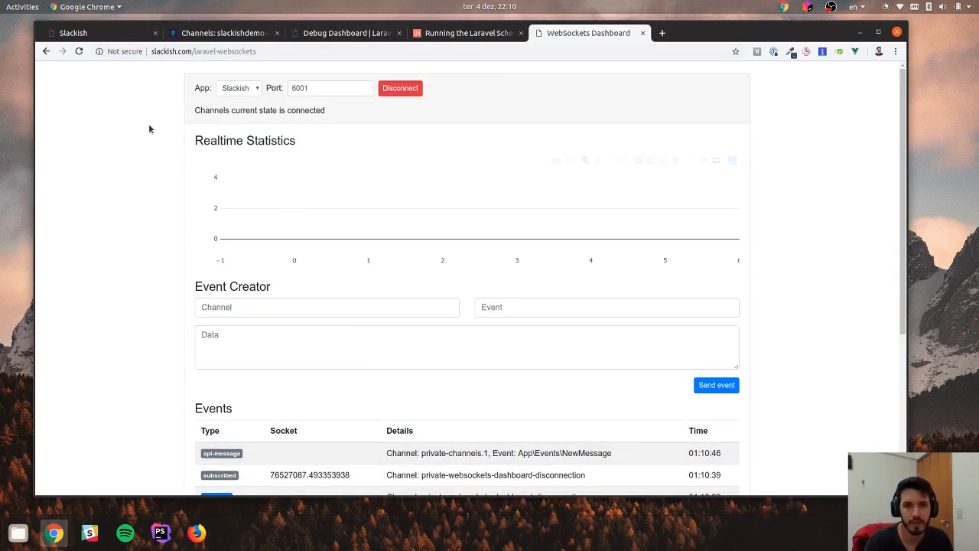
left_click(100, 34)
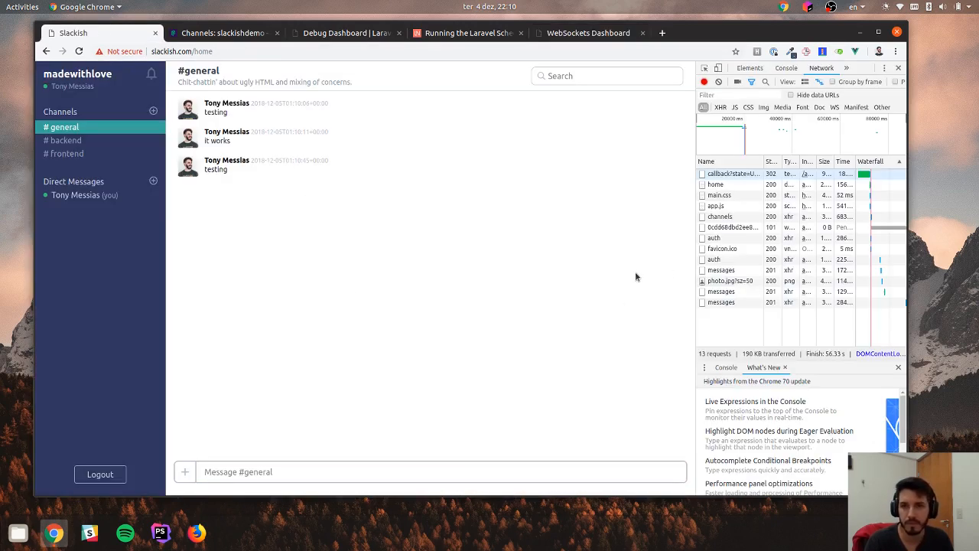
mouse_move(234, 394)
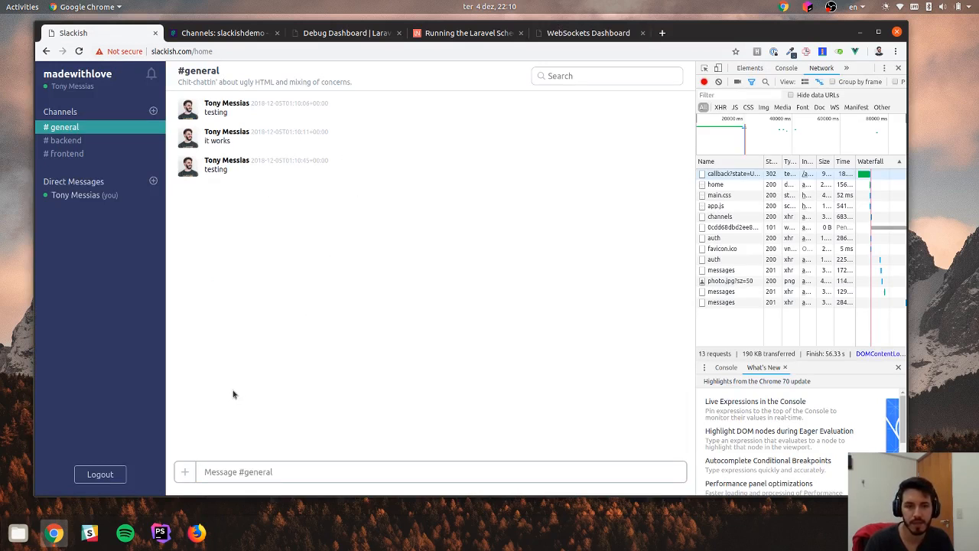
mouse_move(245, 203)
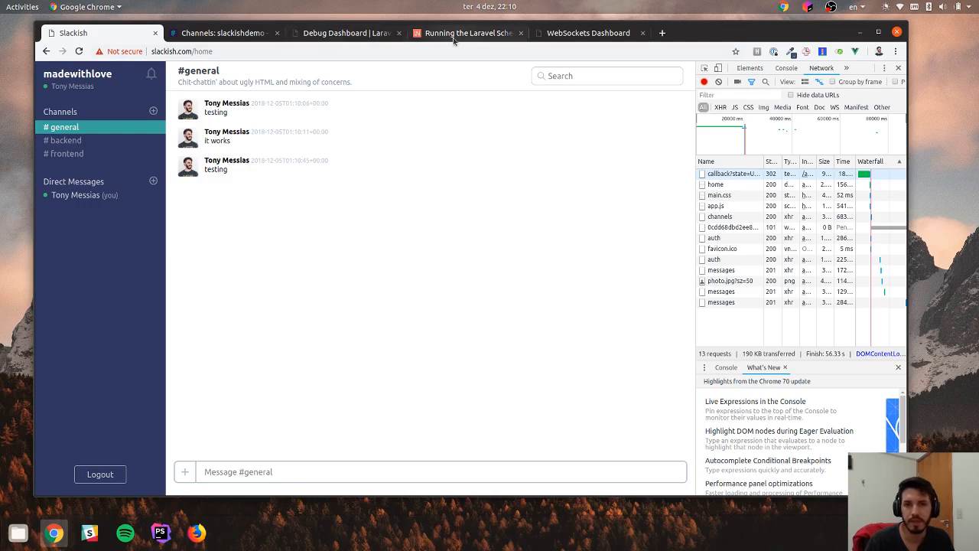
Step: Check the docs and Pusher dashboard tabs, then bring up .env in PhpStorm
left_click(344, 33)
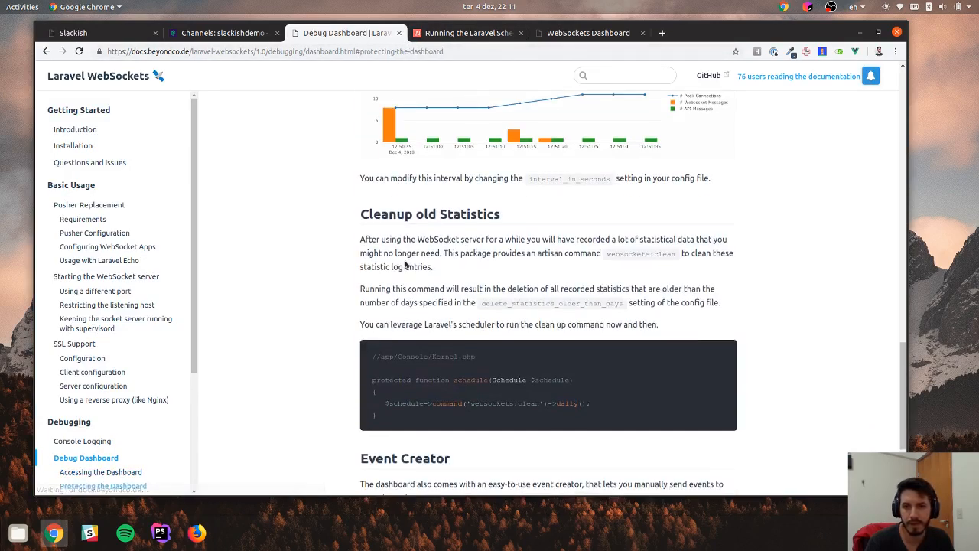
left_click(222, 34)
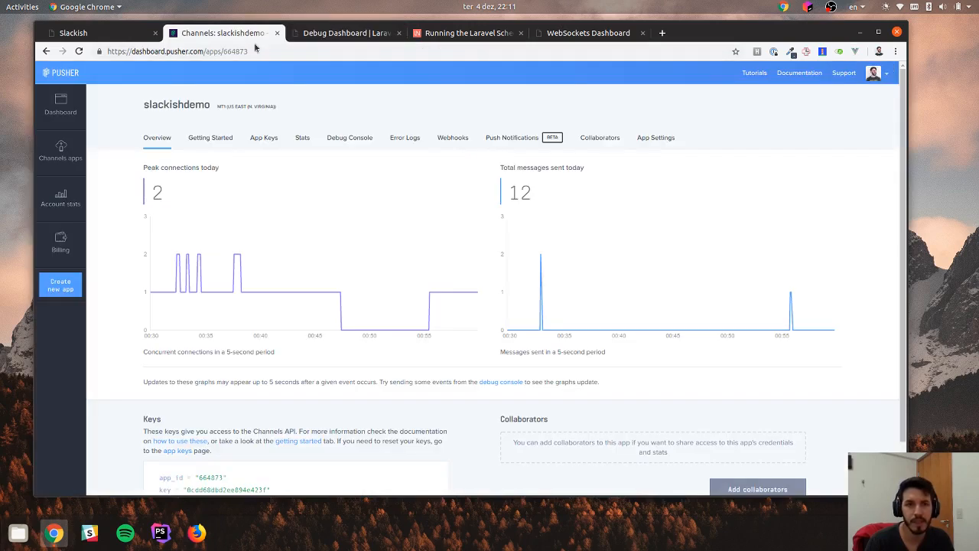
left_click(74, 34)
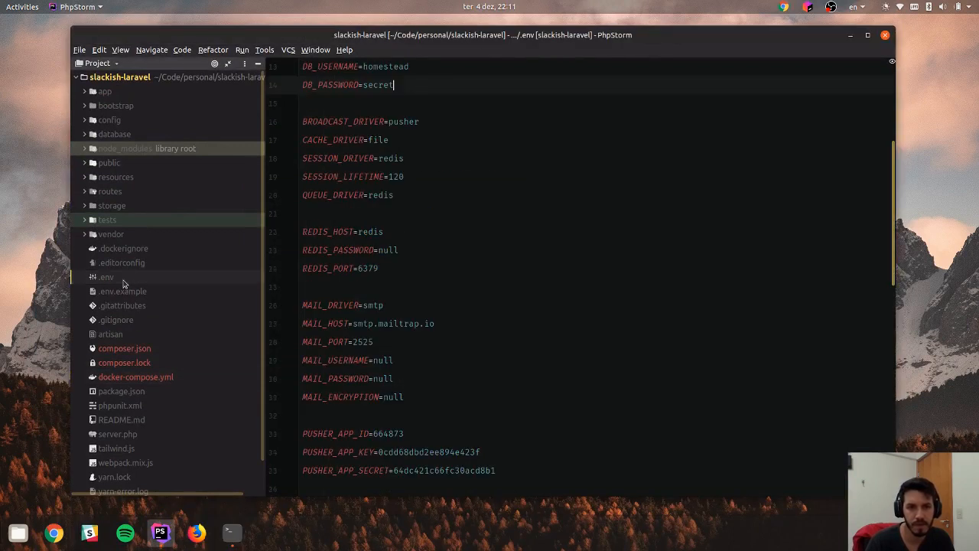
mouse_move(437, 347)
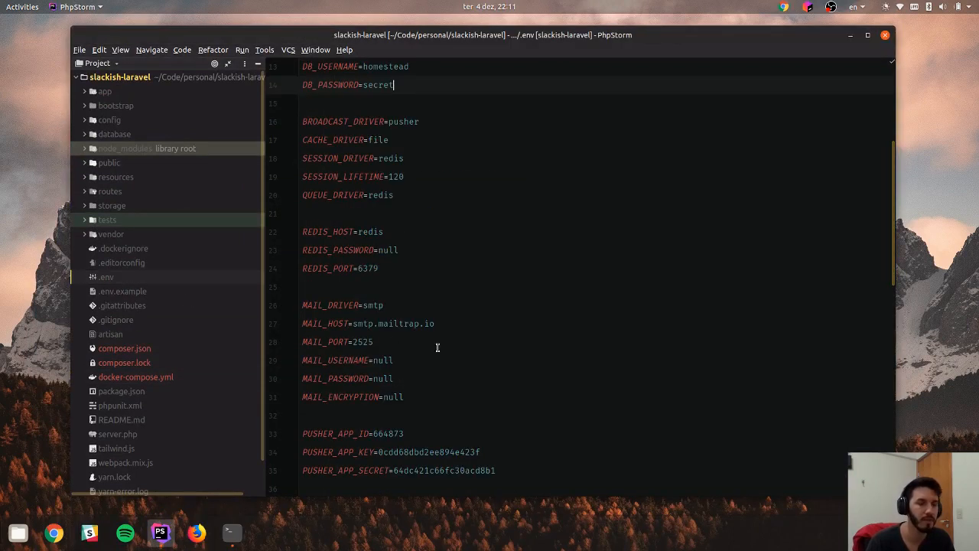
double_click(386, 433)
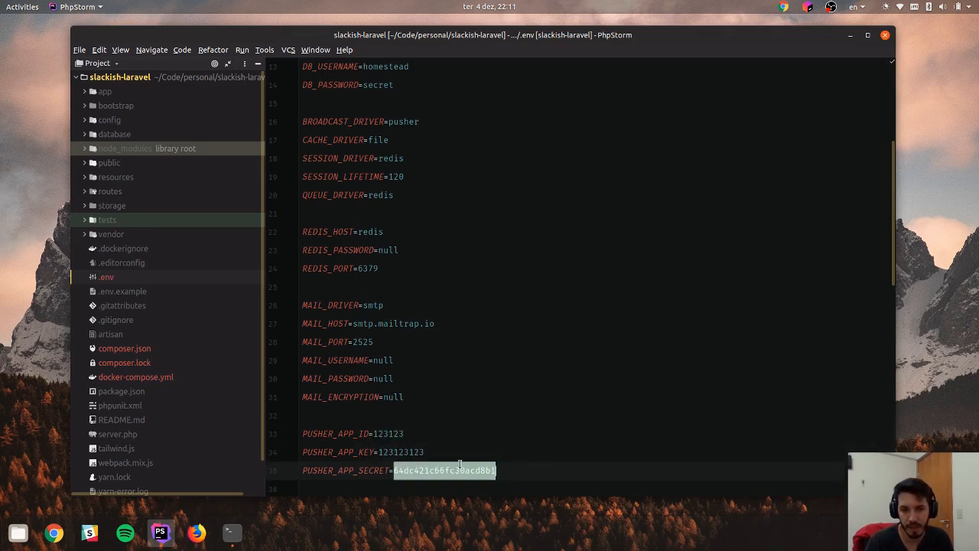
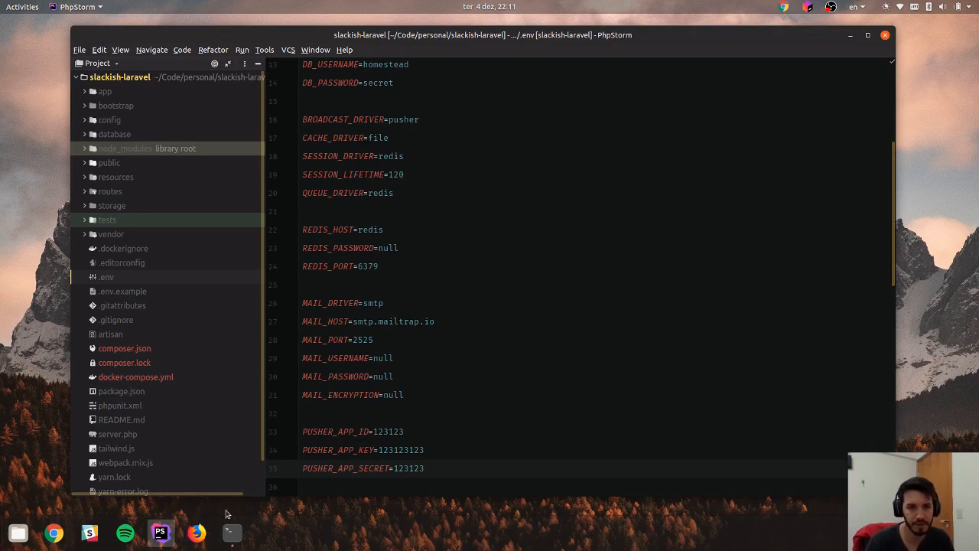
left_click(232, 532)
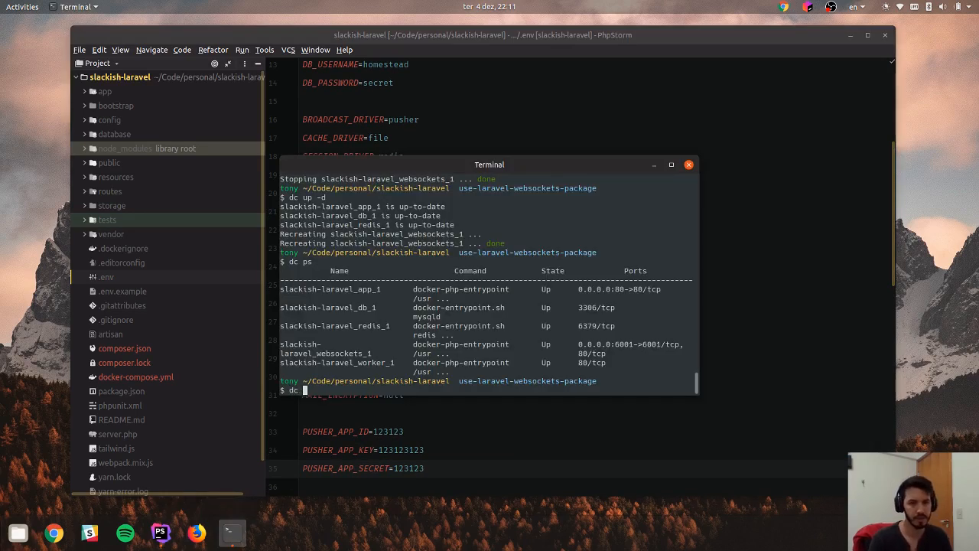
type("resta")
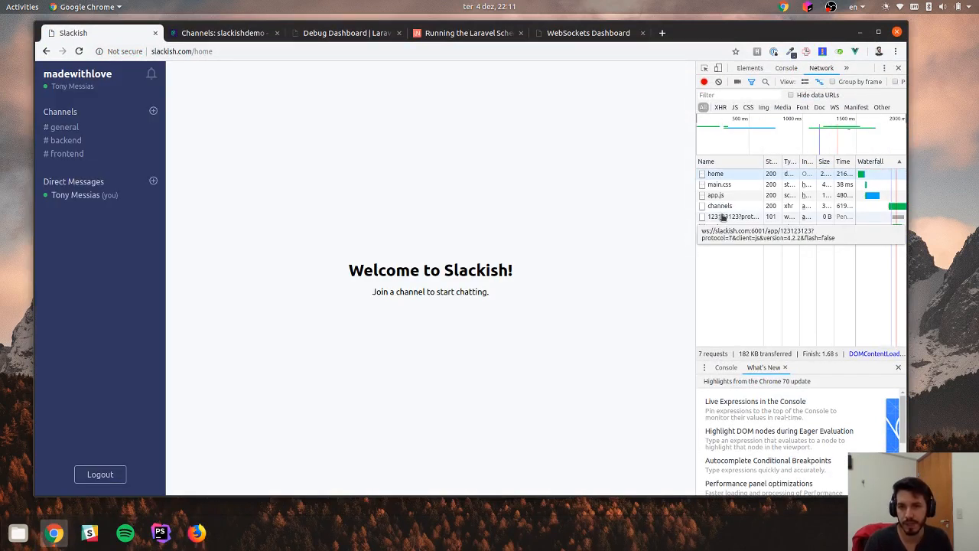
Step: Send an asdasd message in #general and confirm the Pusher message count is unchanged
left_click(65, 127)
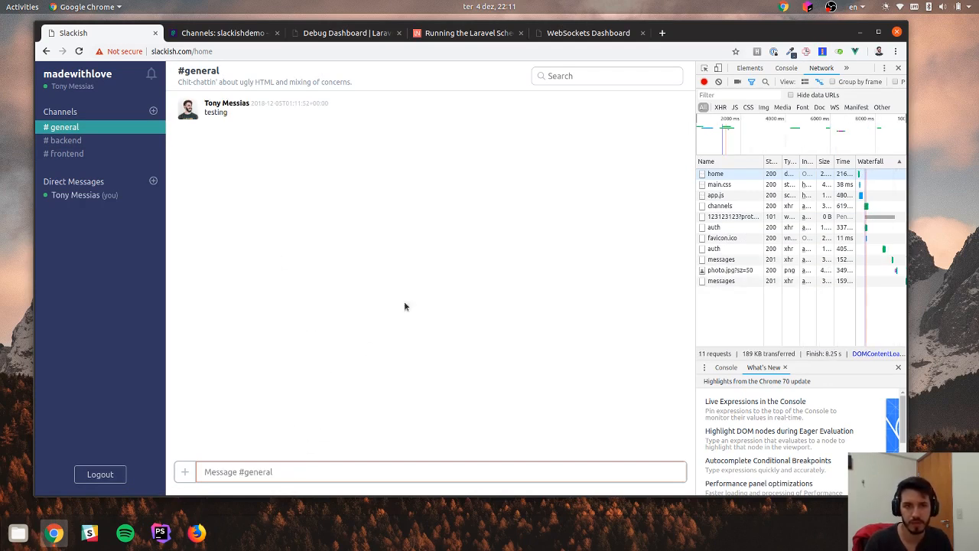
left_click(750, 67)
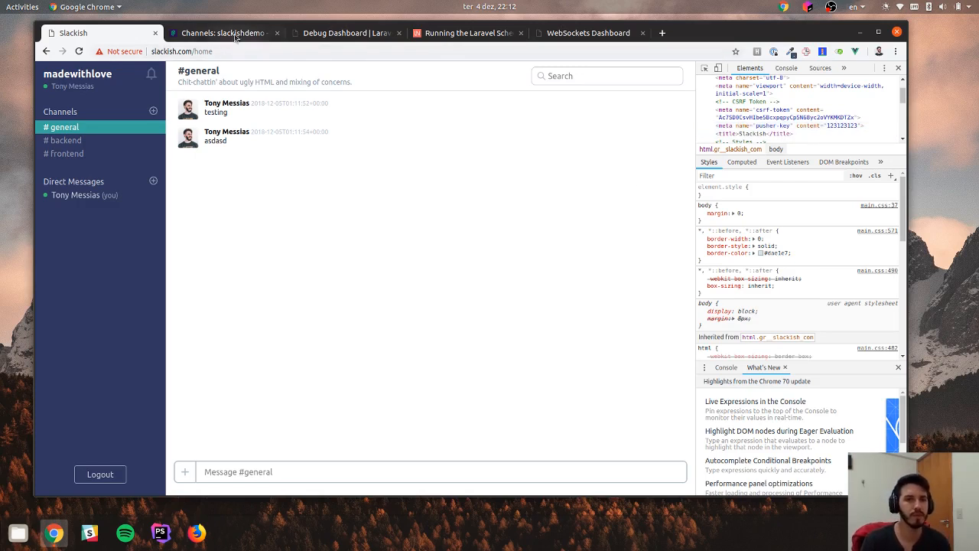
left_click(221, 33)
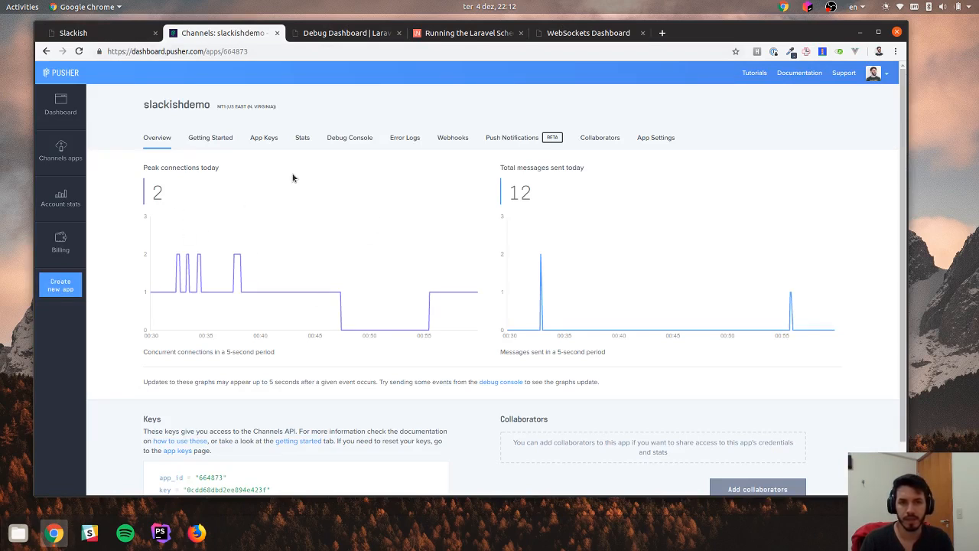
left_click(99, 34)
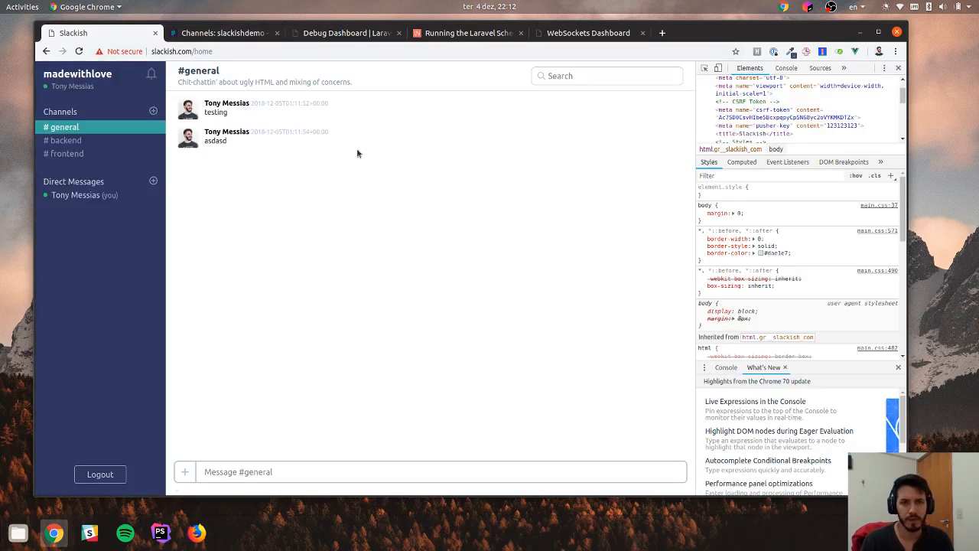
mouse_move(431, 275)
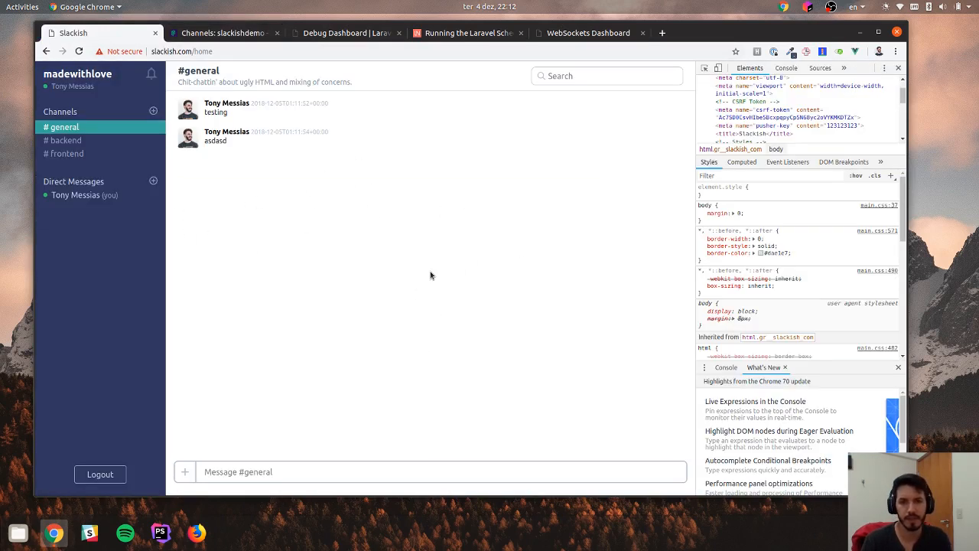